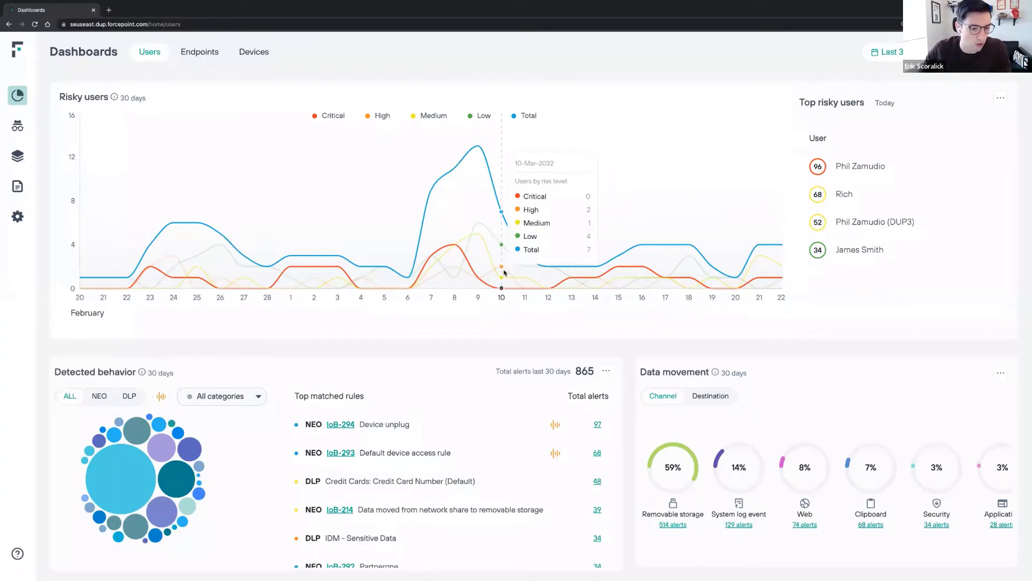
mouse_move(314, 255)
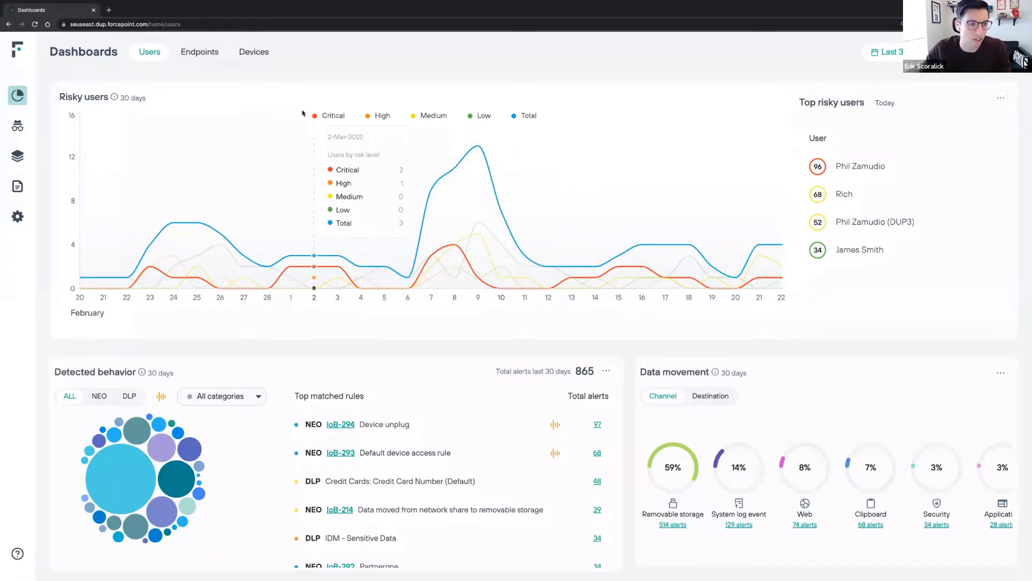
mouse_move(303, 112)
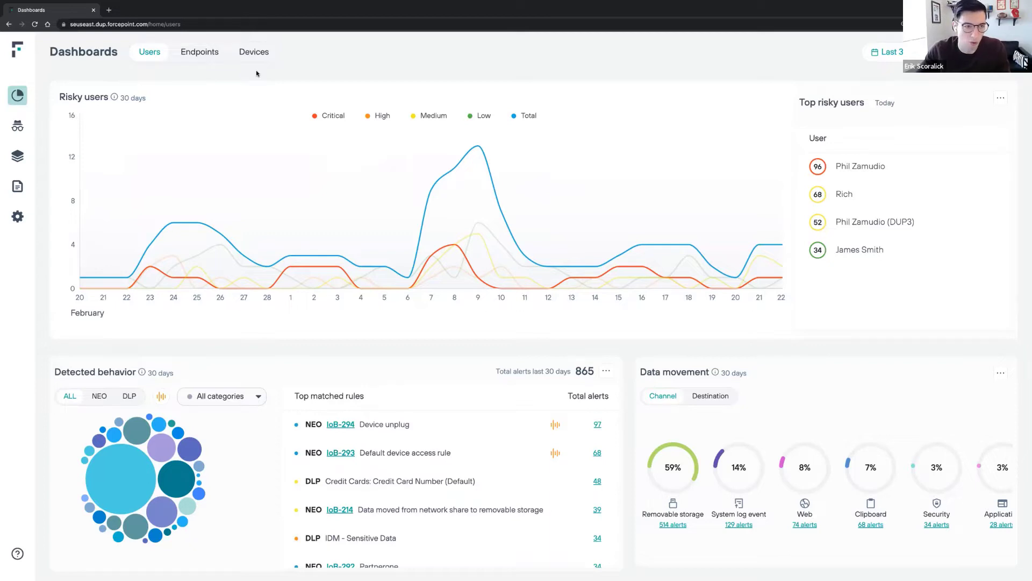
mouse_move(292, 39)
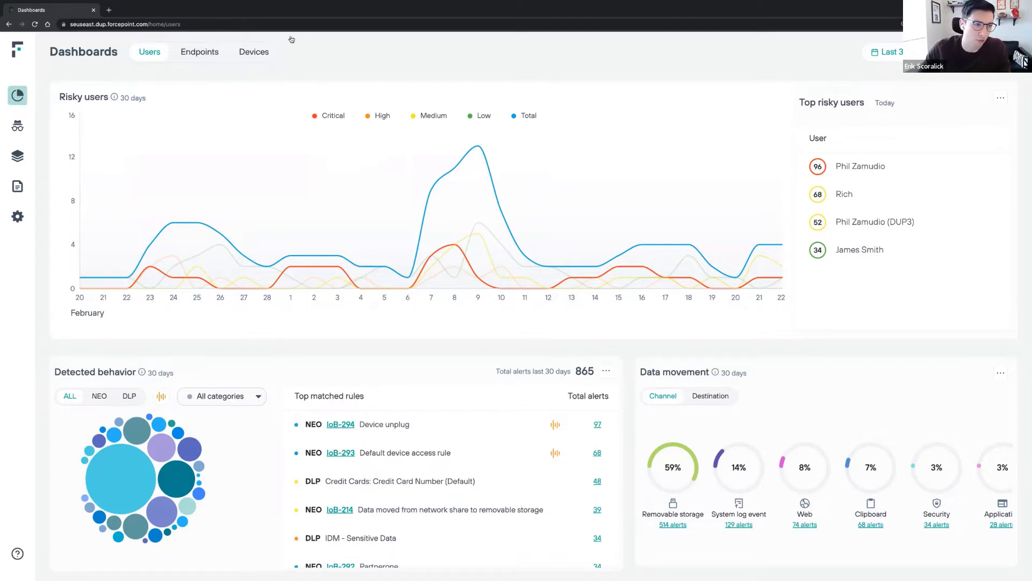
Leave the Users risk dashboard for the Devices dashboard
click(253, 51)
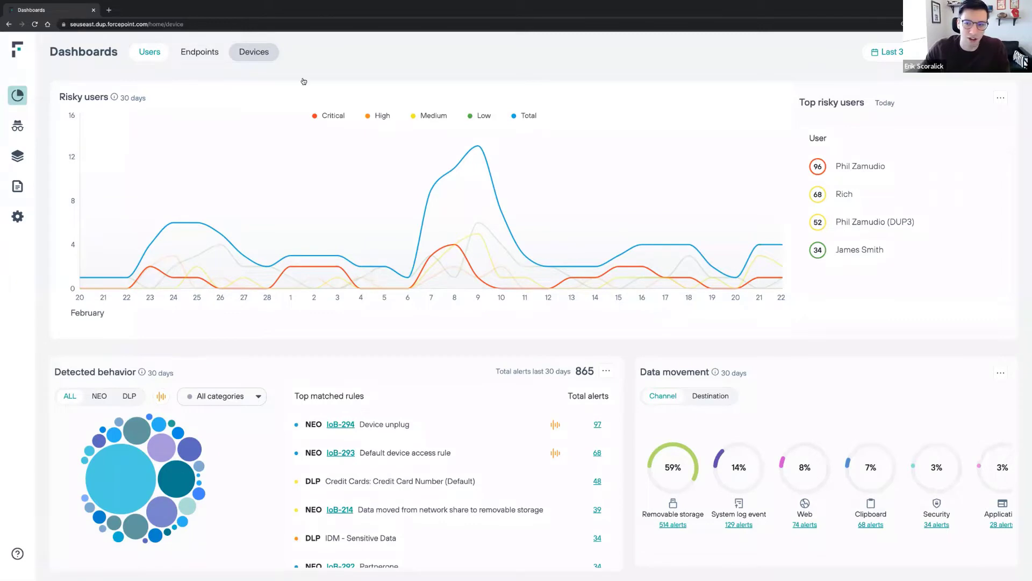
Load the Devices dashboard, break Western Digital, Sandisk down by product ID, then open Policy
click(253, 52)
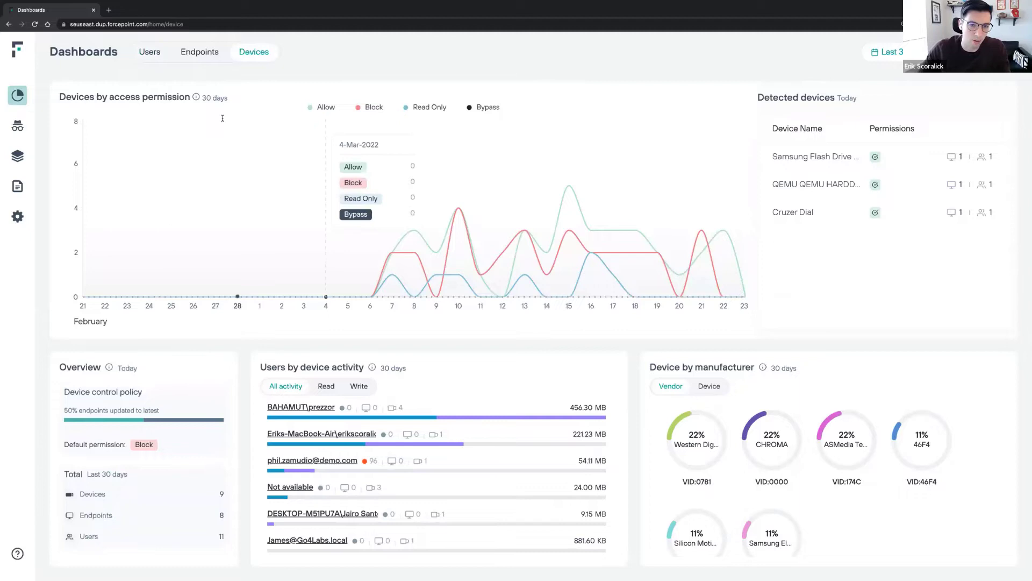
mouse_move(522, 105)
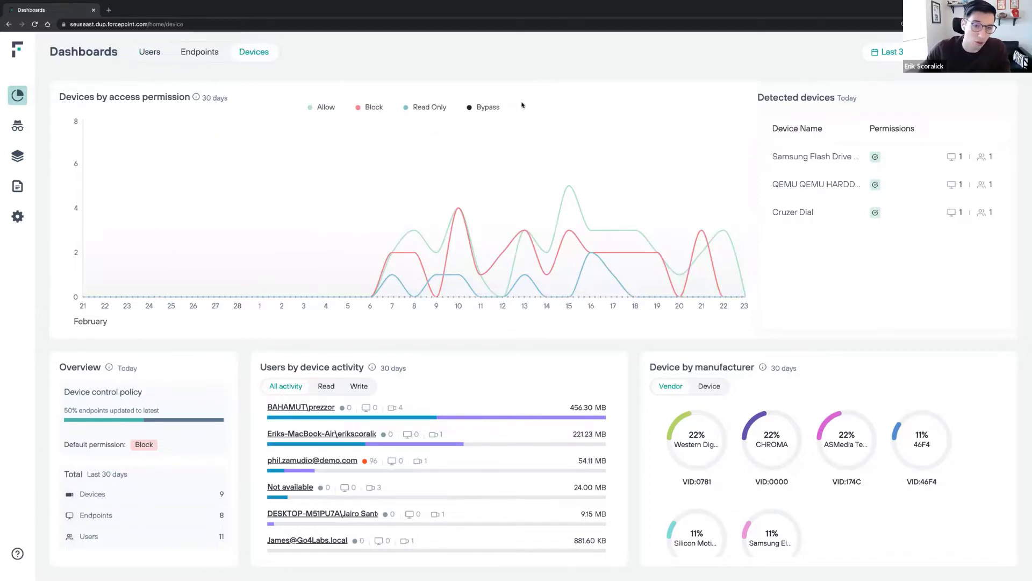
mouse_move(527, 155)
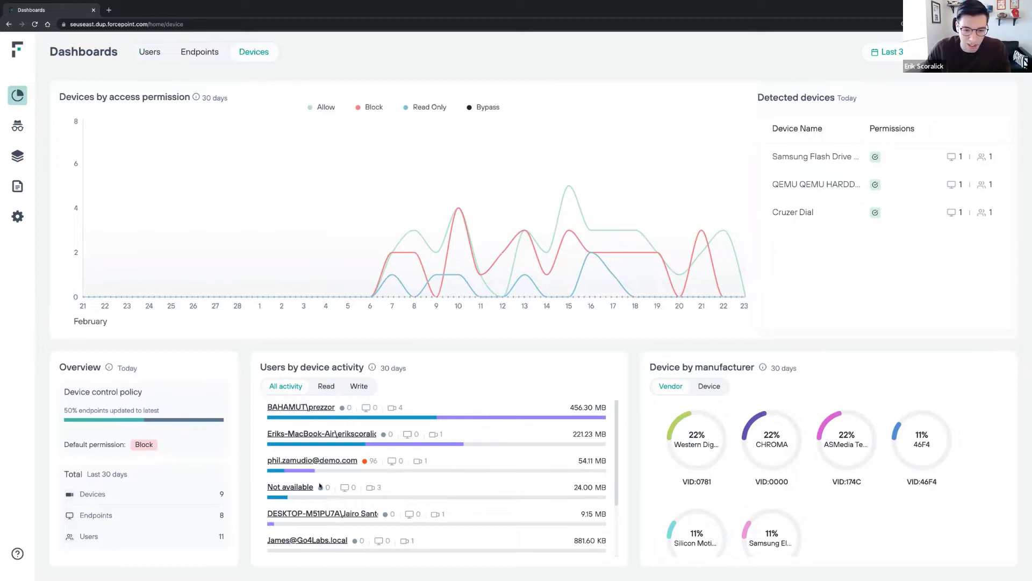
mouse_move(434, 411)
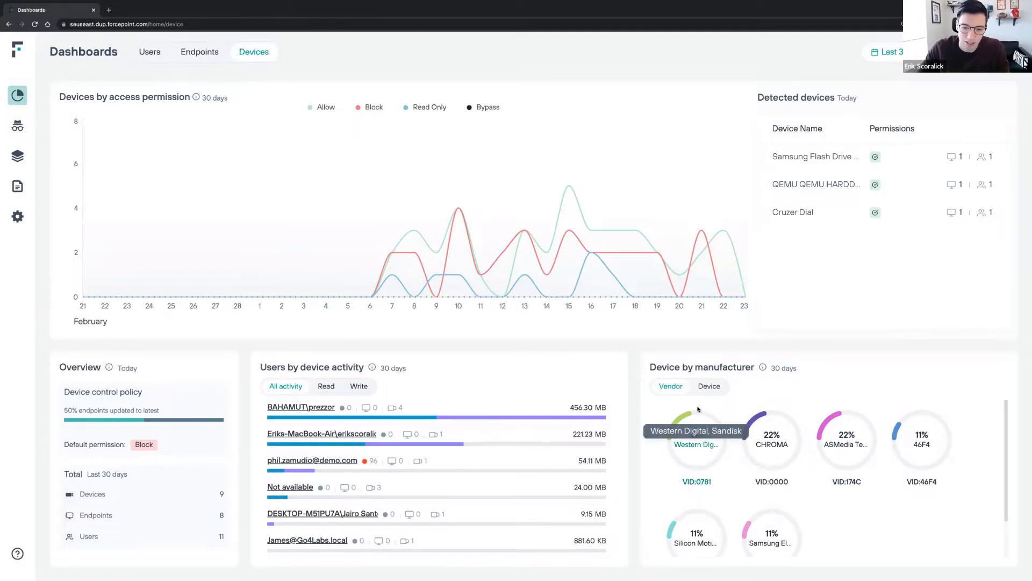
click(696, 438)
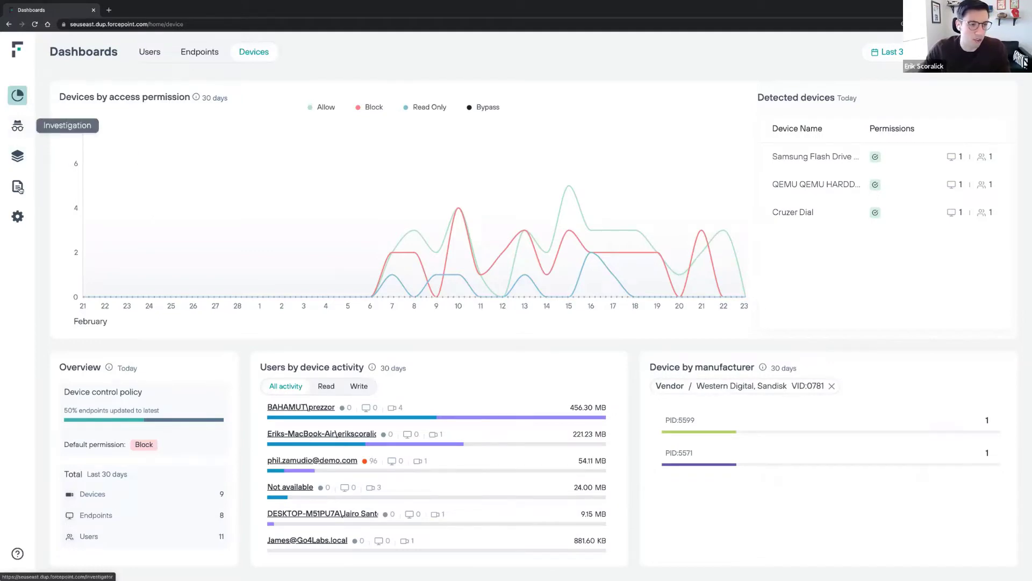
click(18, 187)
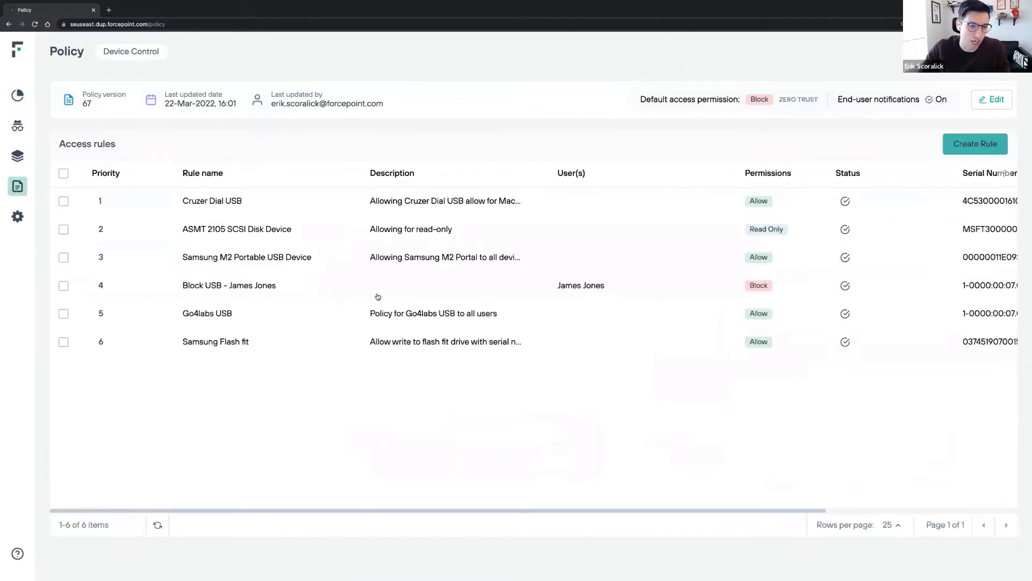
mouse_move(420, 232)
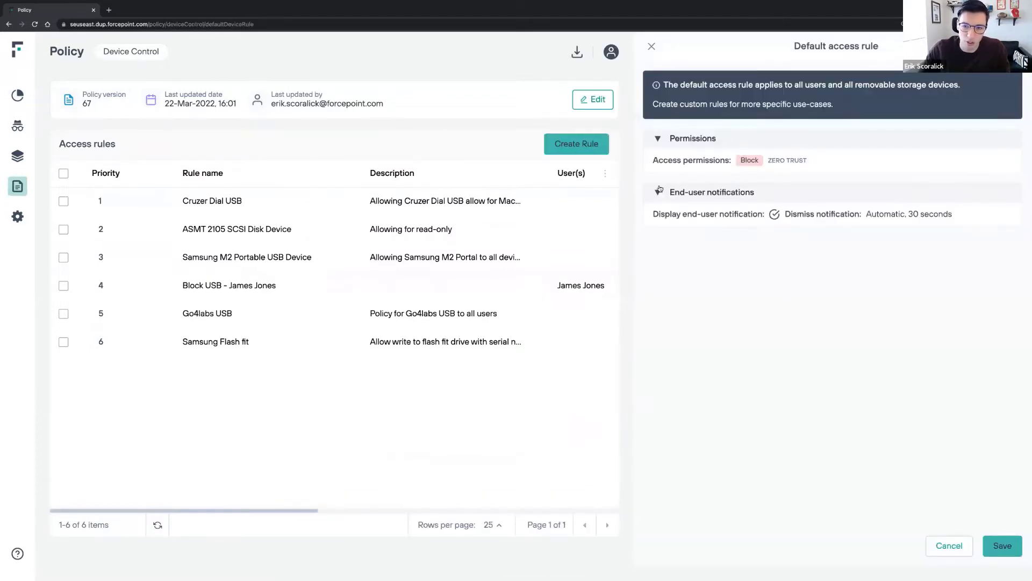
Expand the default rule's end-user notifications, showing Block permission and 30-second dismissal
click(711, 192)
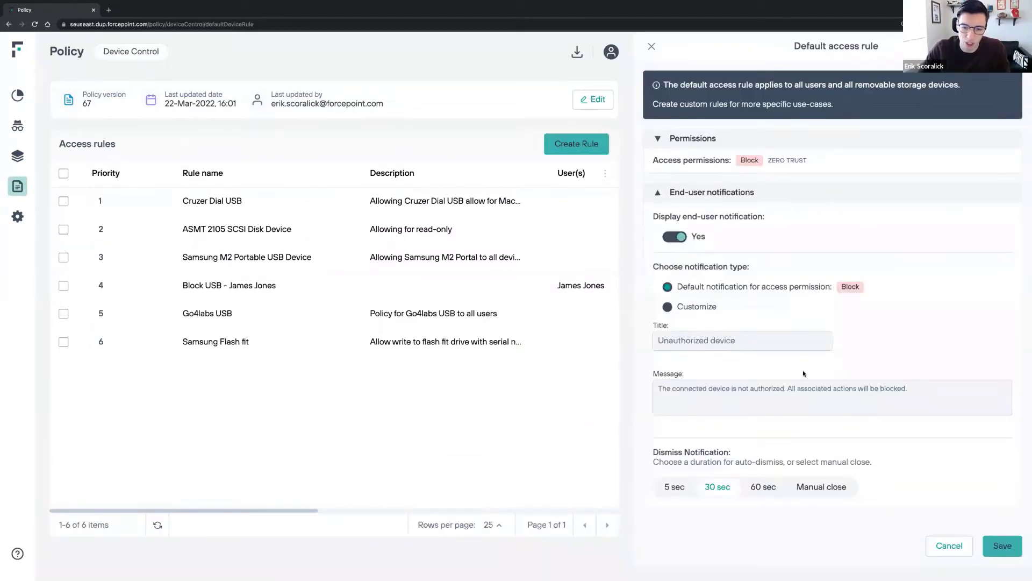
click(763, 486)
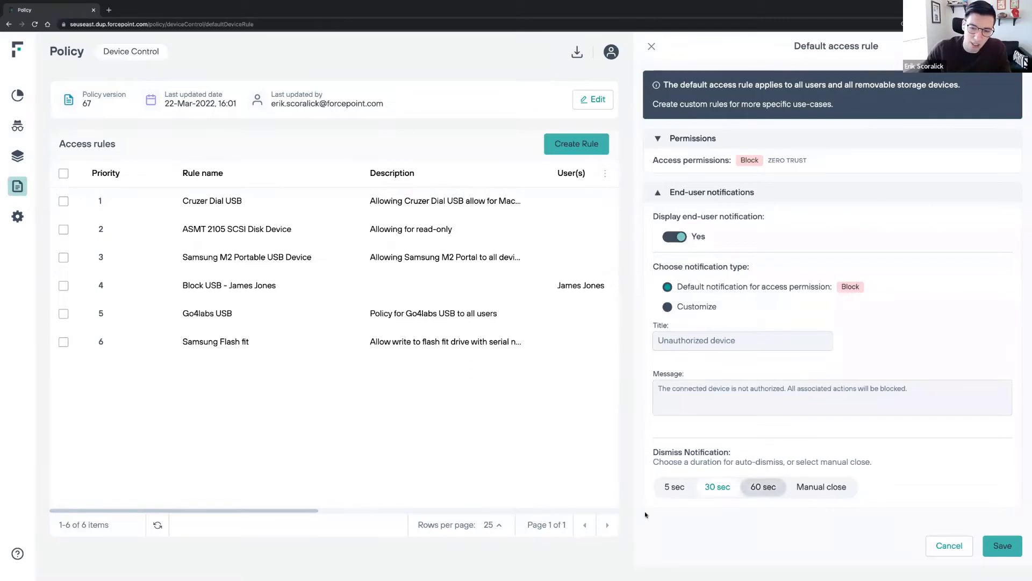
click(717, 487)
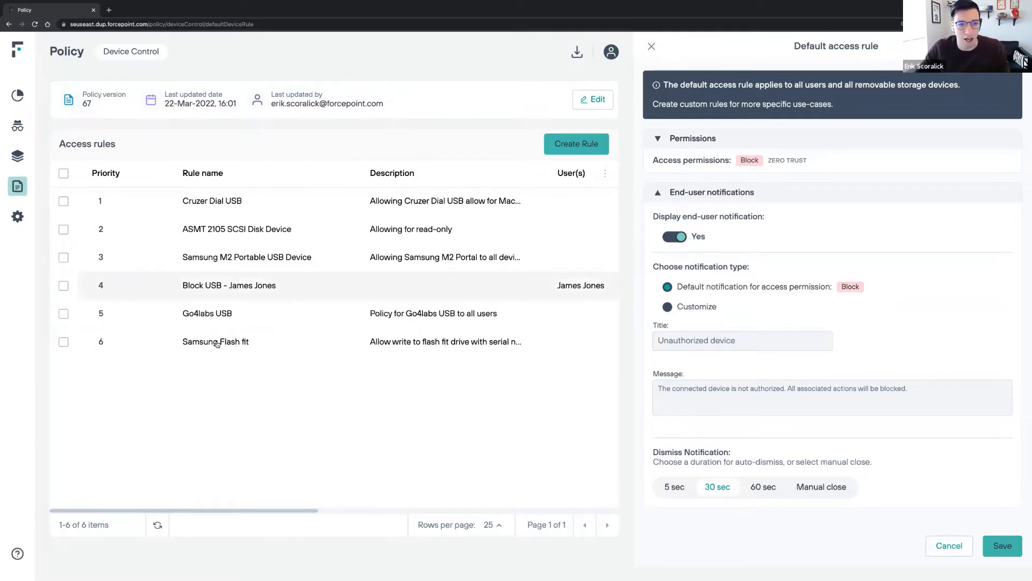
mouse_move(320, 223)
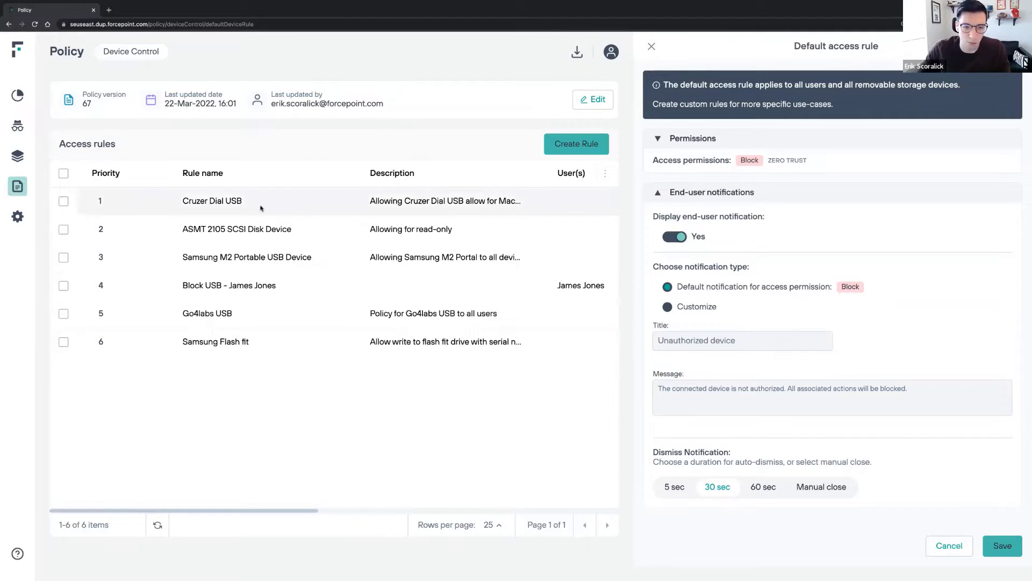
Inspect the Cruzer Dial USB rule: Allow, all users, specific serial number, one endpoint
click(211, 200)
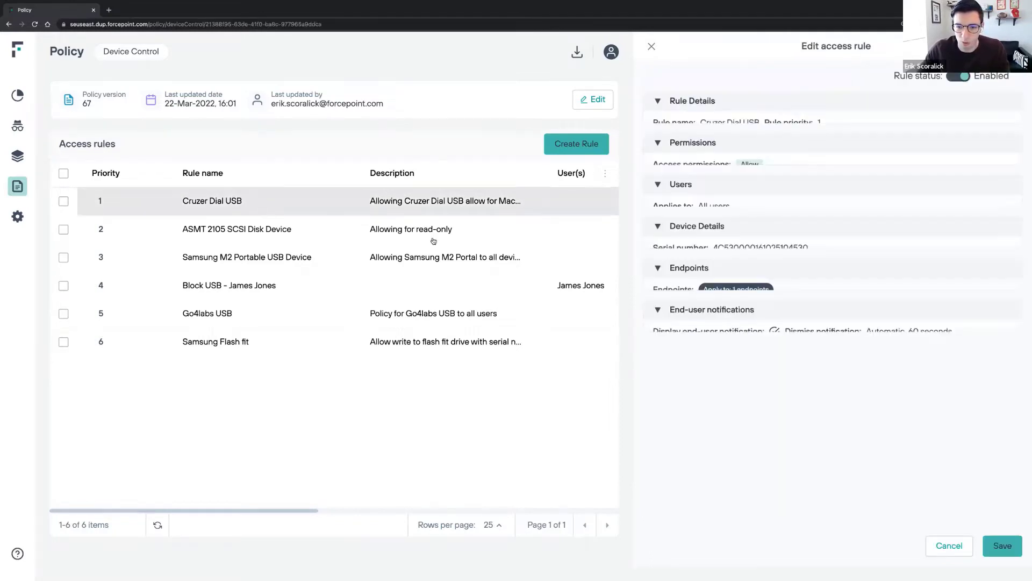
scroll(up, 3)
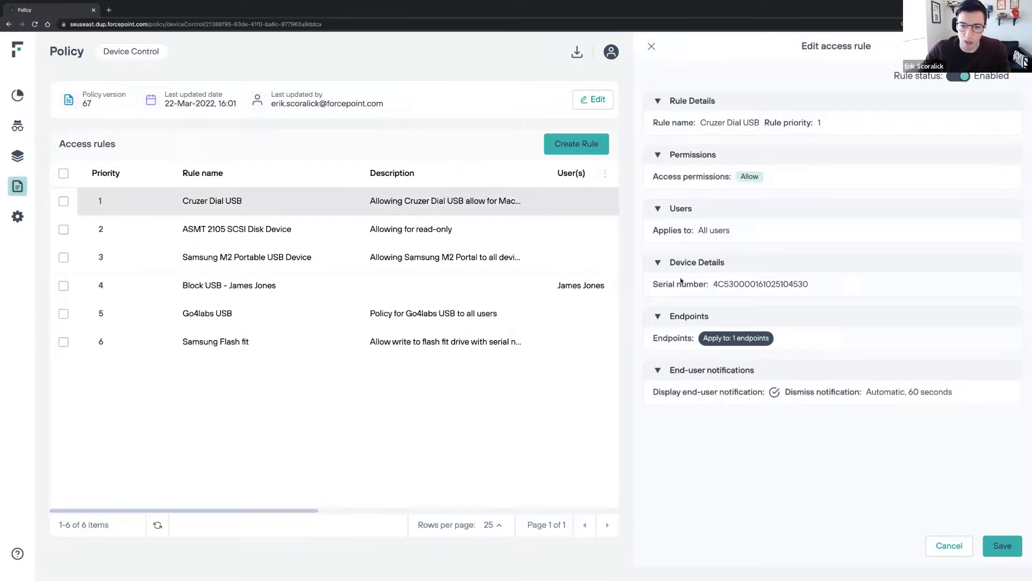
mouse_move(649, 214)
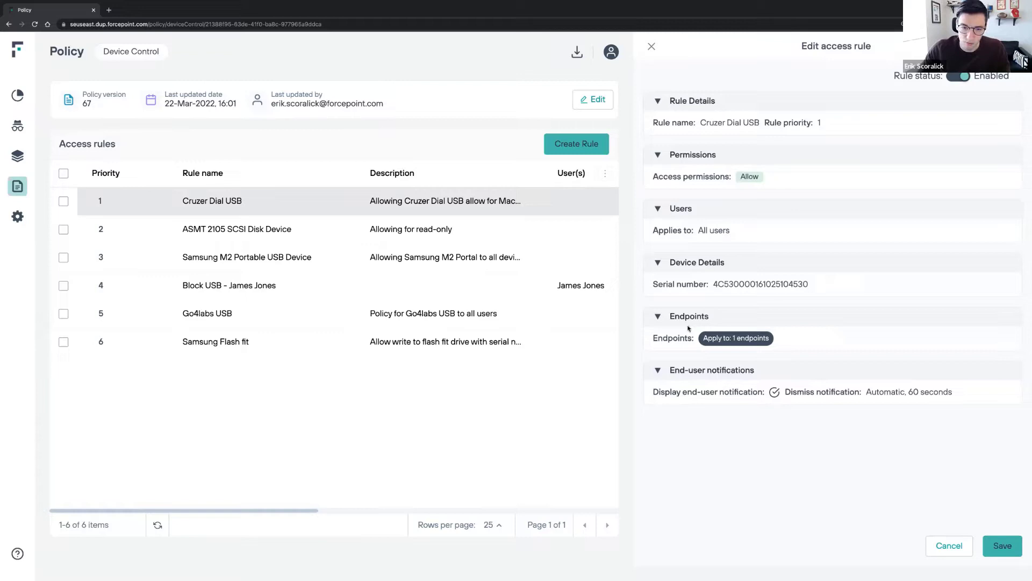
click(680, 208)
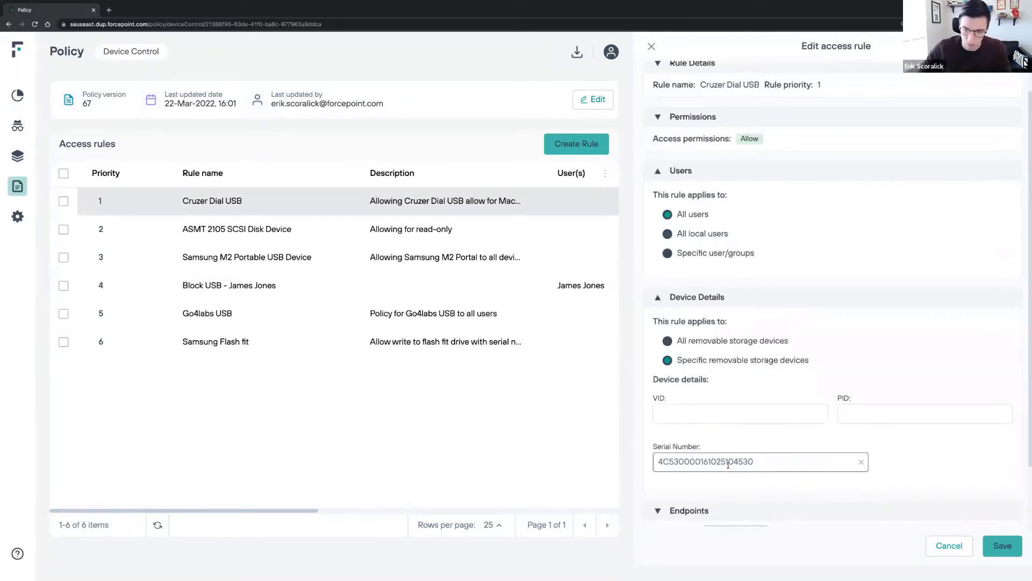
mouse_move(821, 481)
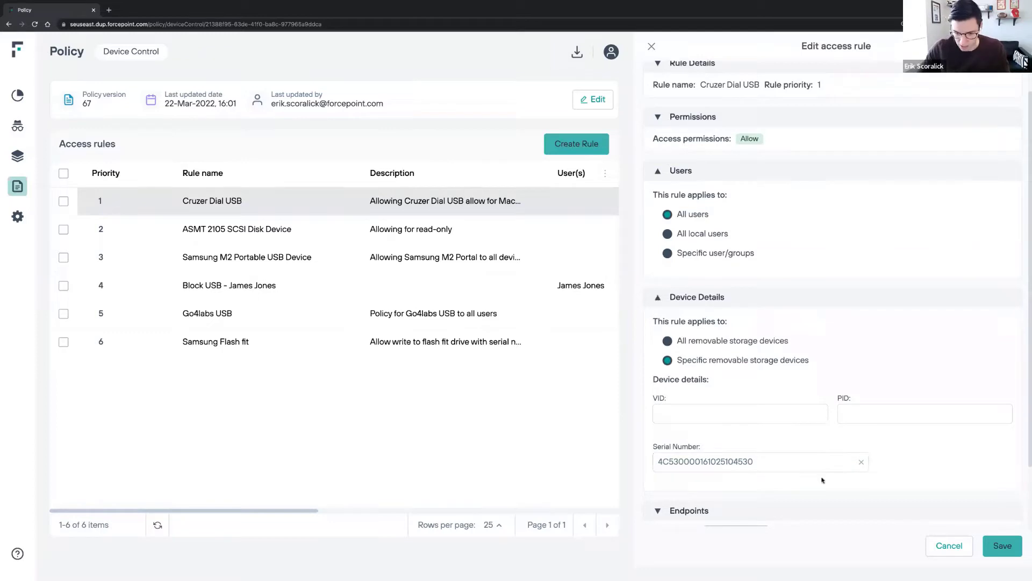
scroll(down, 3)
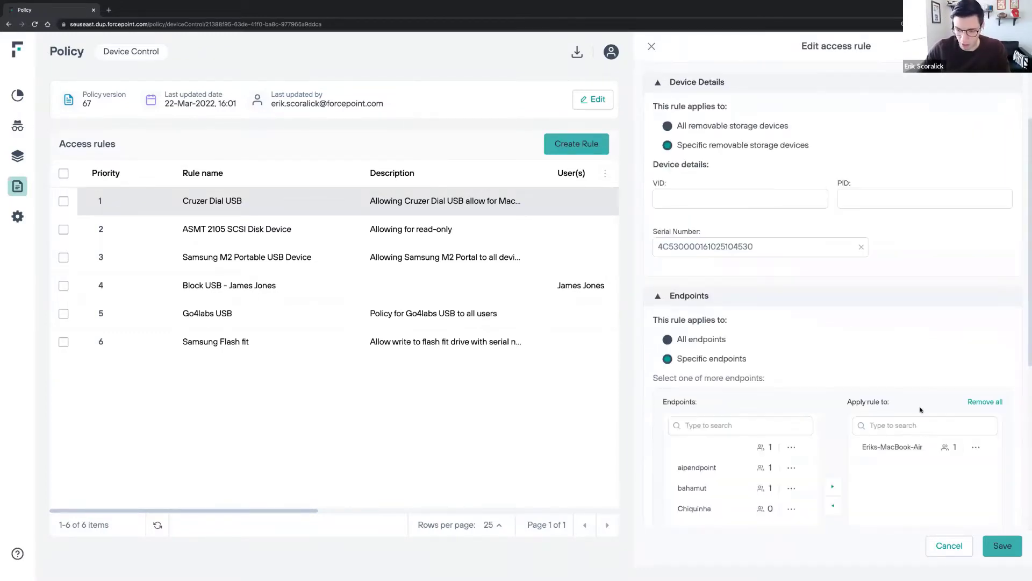
scroll(down, 3)
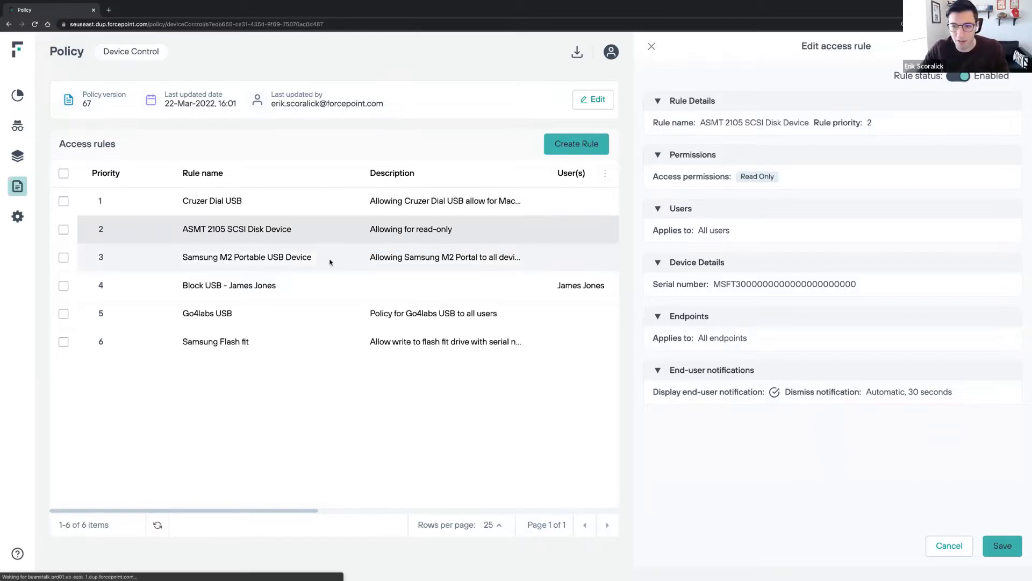
Review the Samsung M2 and Go4labs USB rules, toggle Go4labs status, and deploy
click(246, 257)
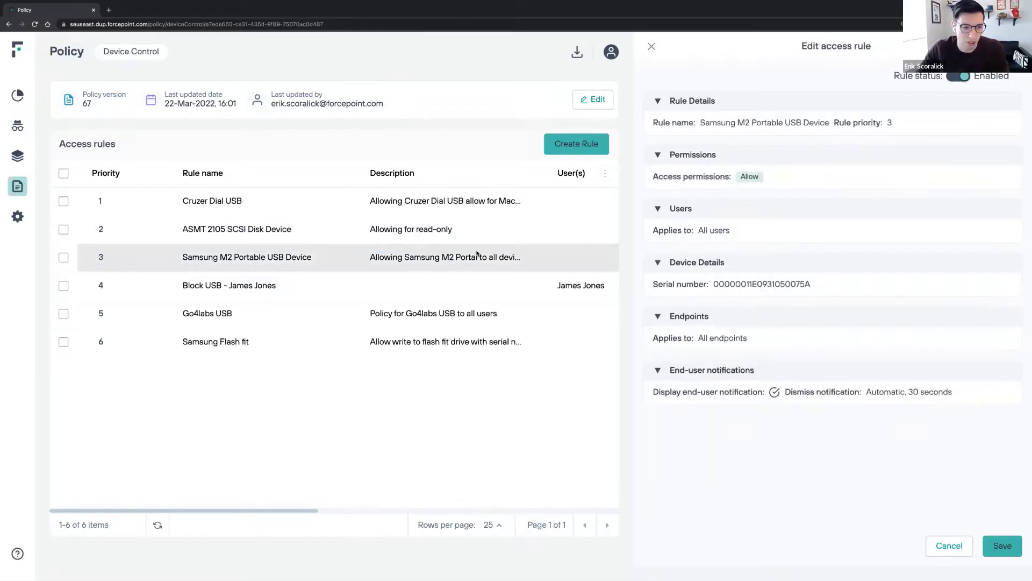
mouse_move(504, 270)
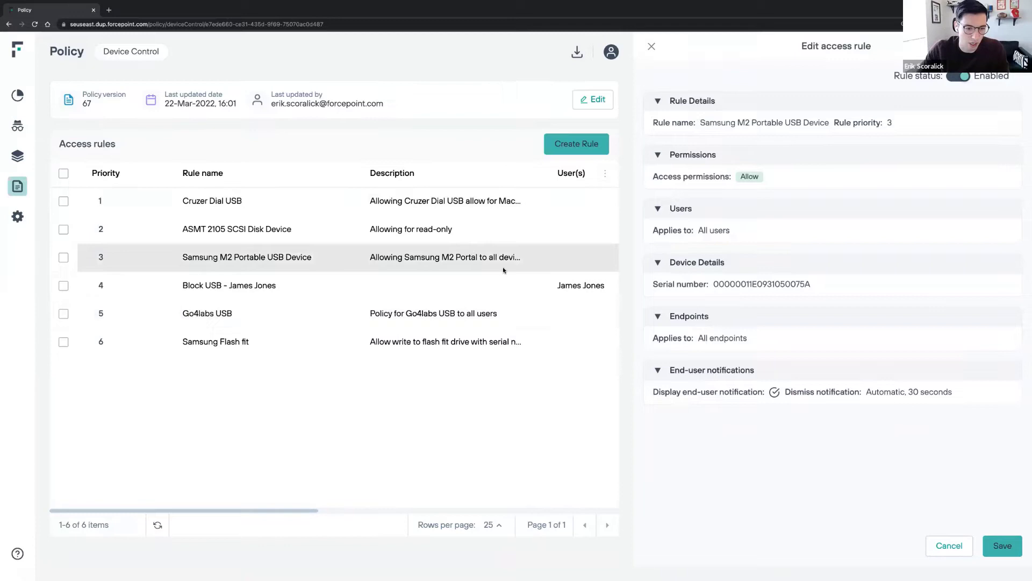
mouse_move(546, 130)
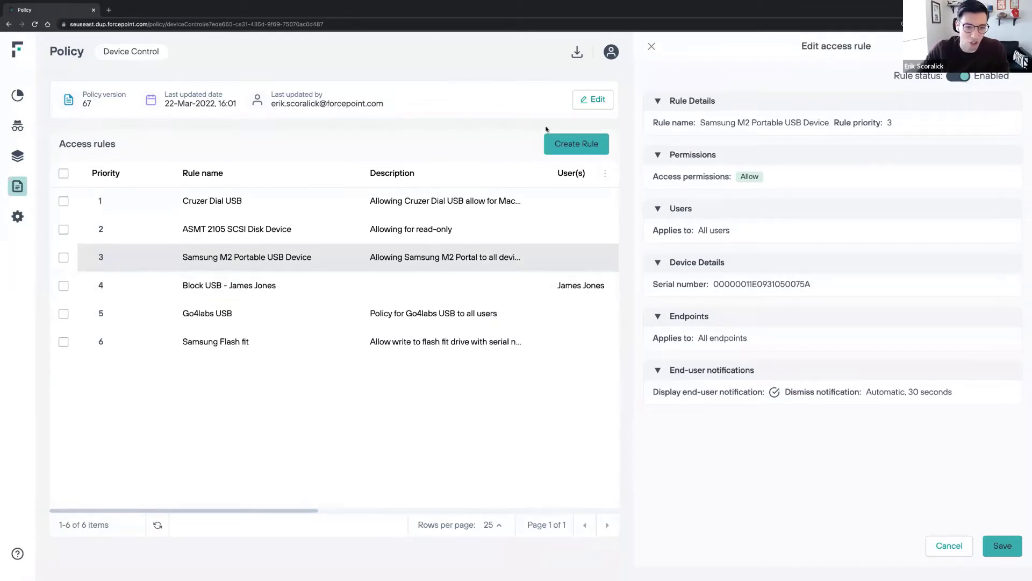
mouse_move(232, 309)
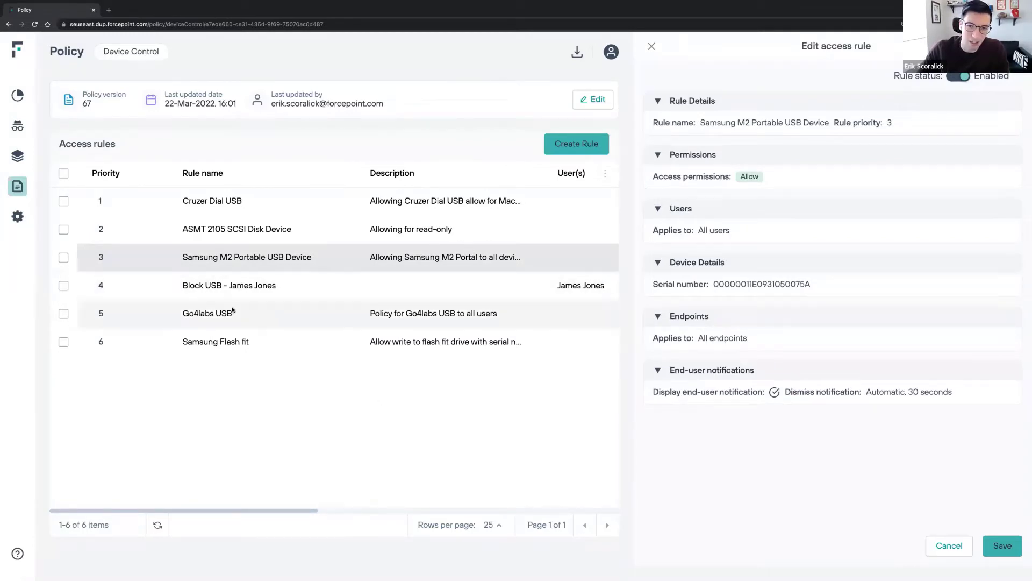
click(206, 313)
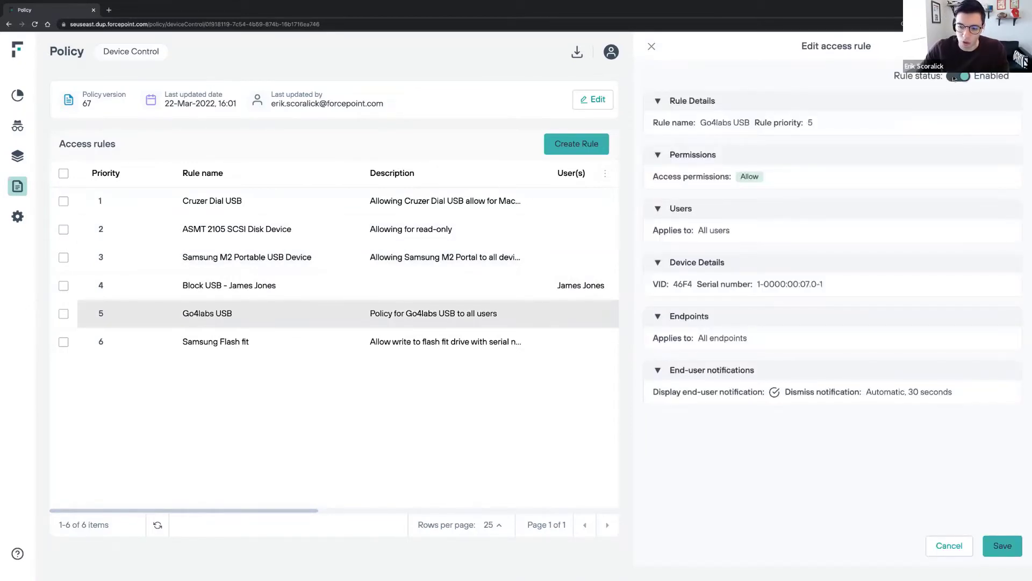
click(957, 75)
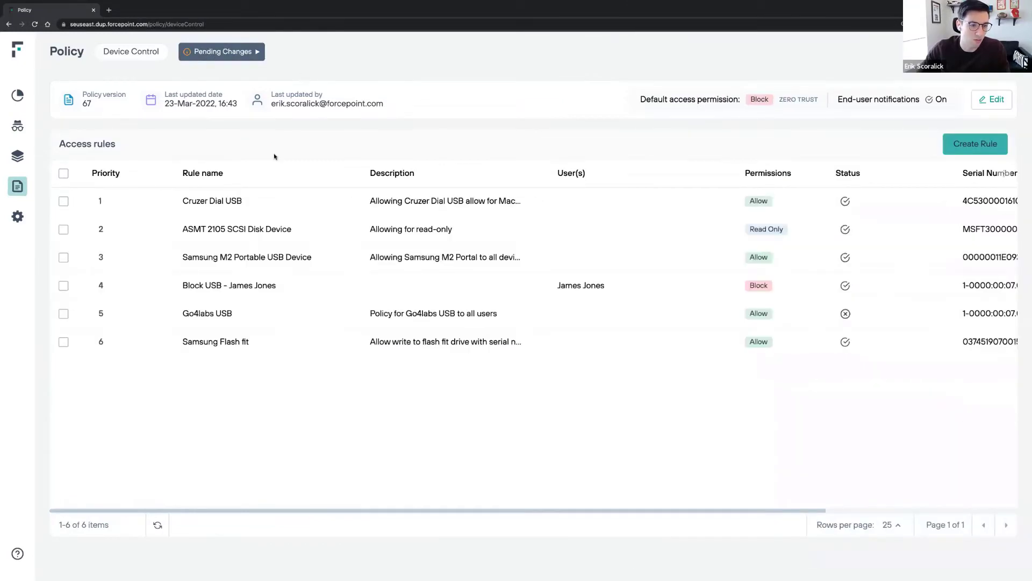
click(221, 52)
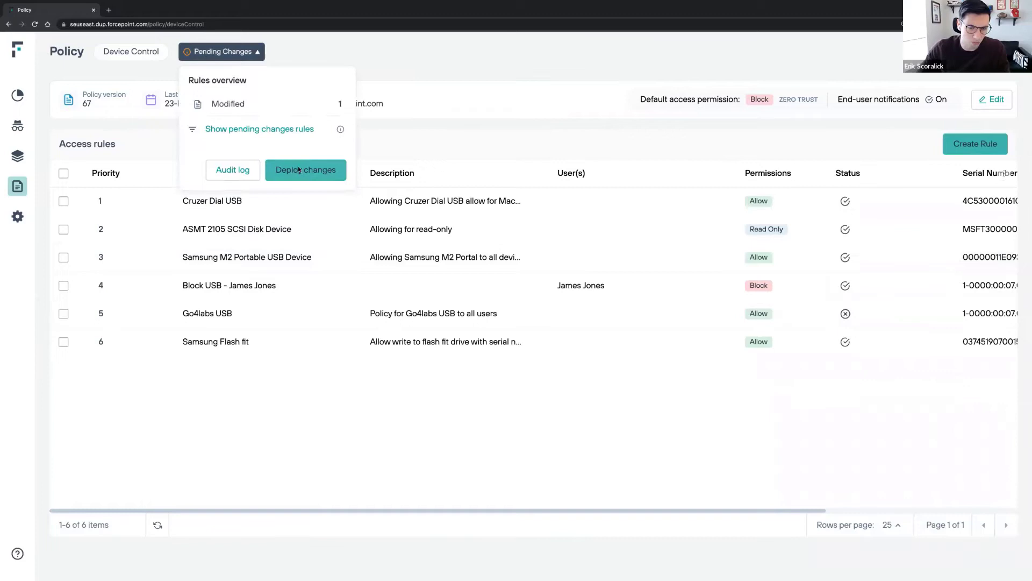
click(305, 170)
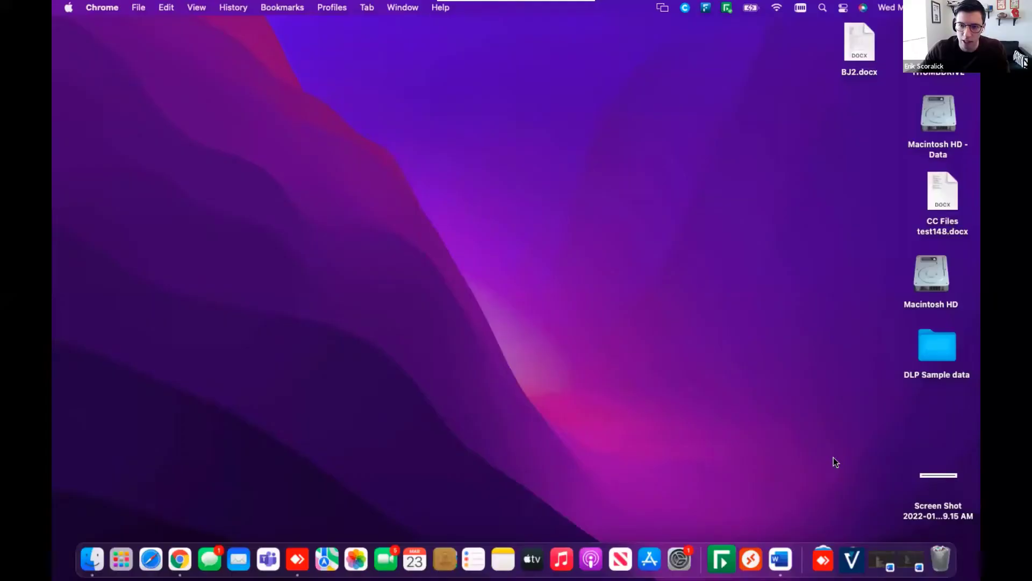
Show the Devices tab in Forcepoint Neo's About window, listing Cruzer Dial as permitted
click(705, 7)
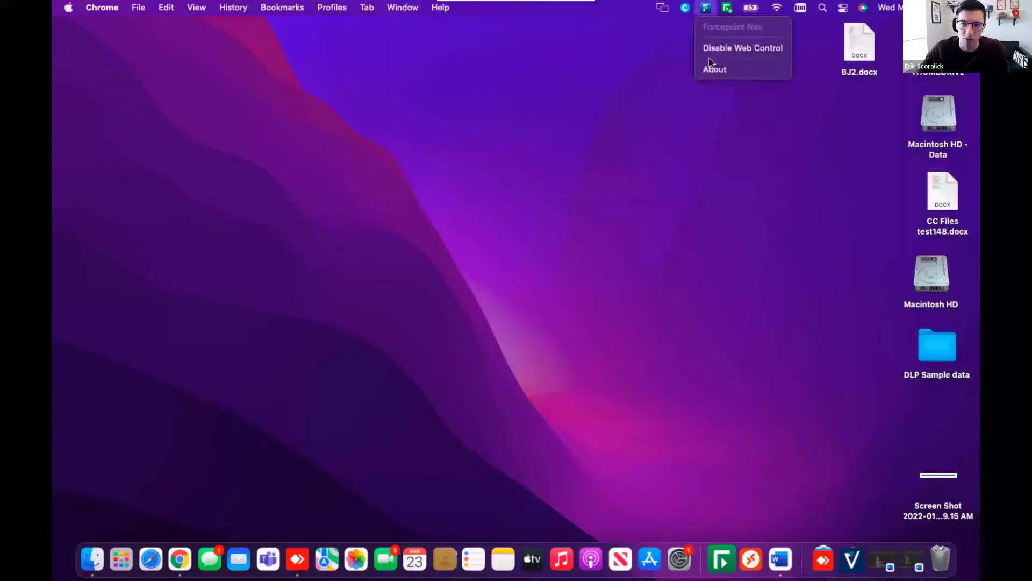
click(714, 68)
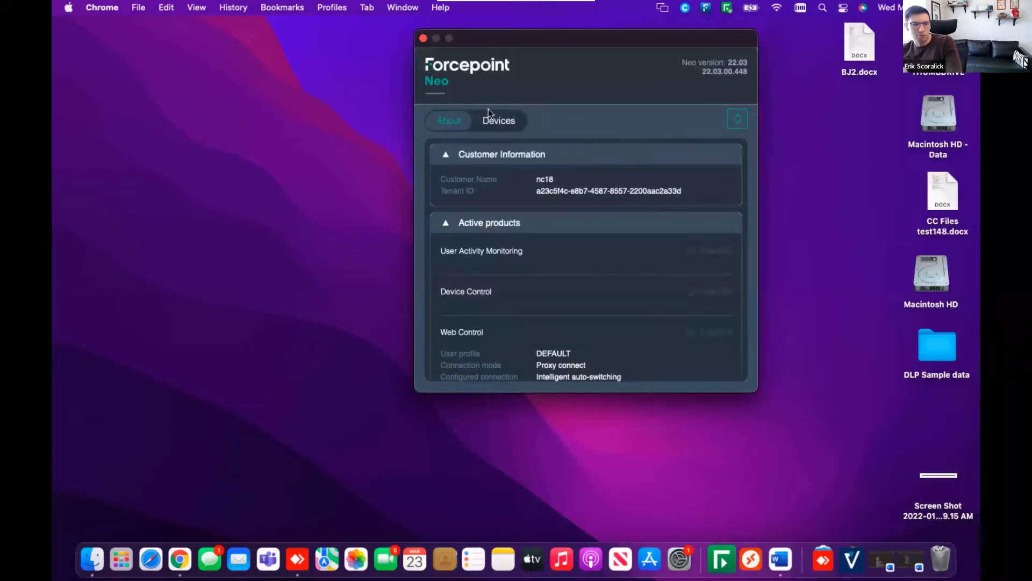
click(499, 121)
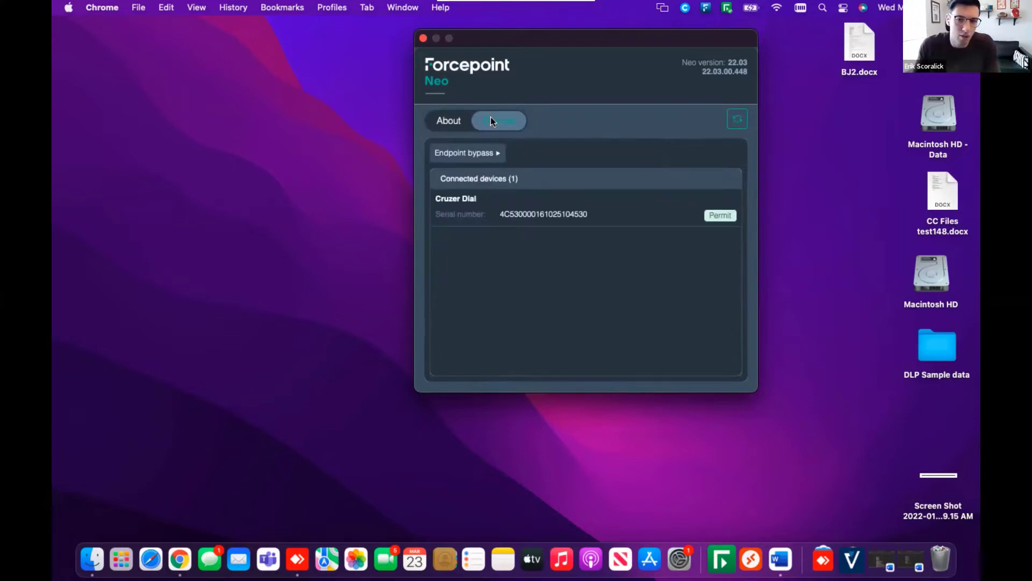
click(498, 121)
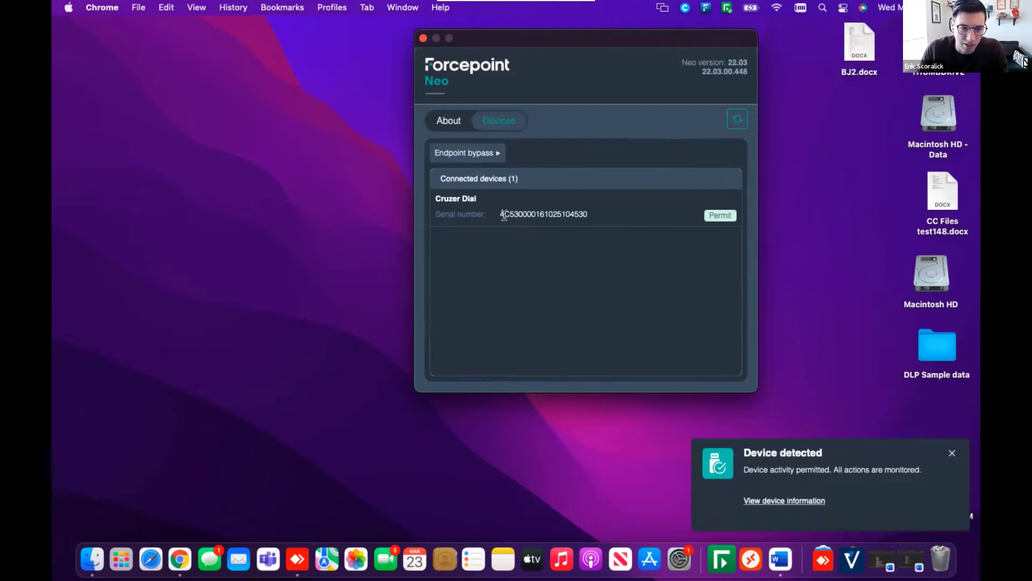
mouse_move(696, 290)
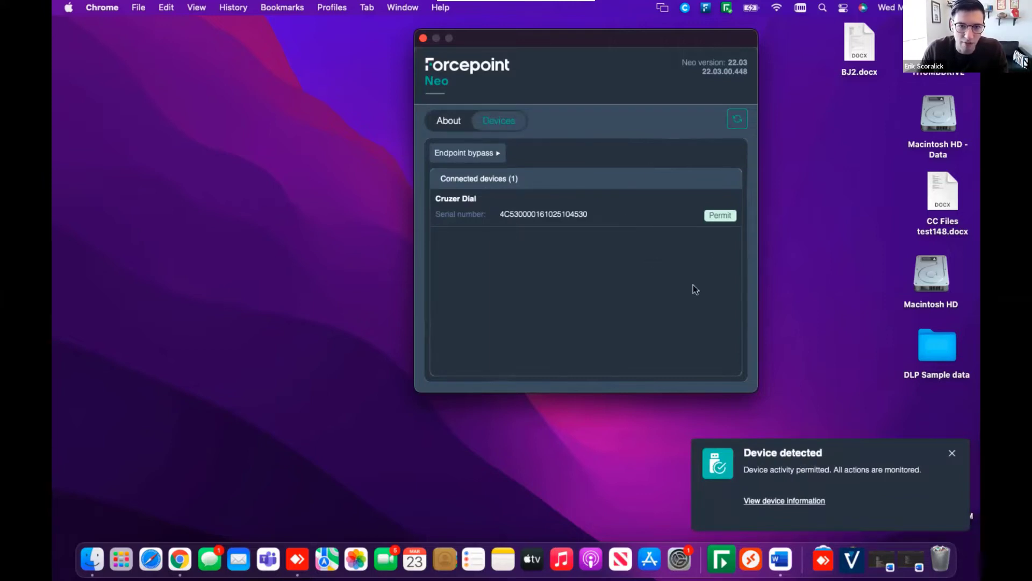
mouse_move(645, 108)
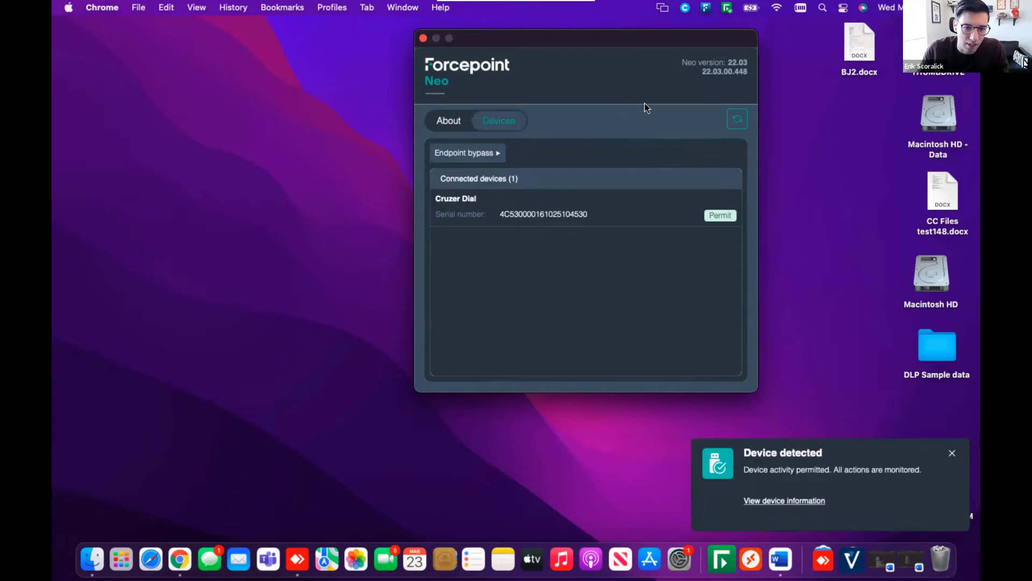
mouse_move(519, 199)
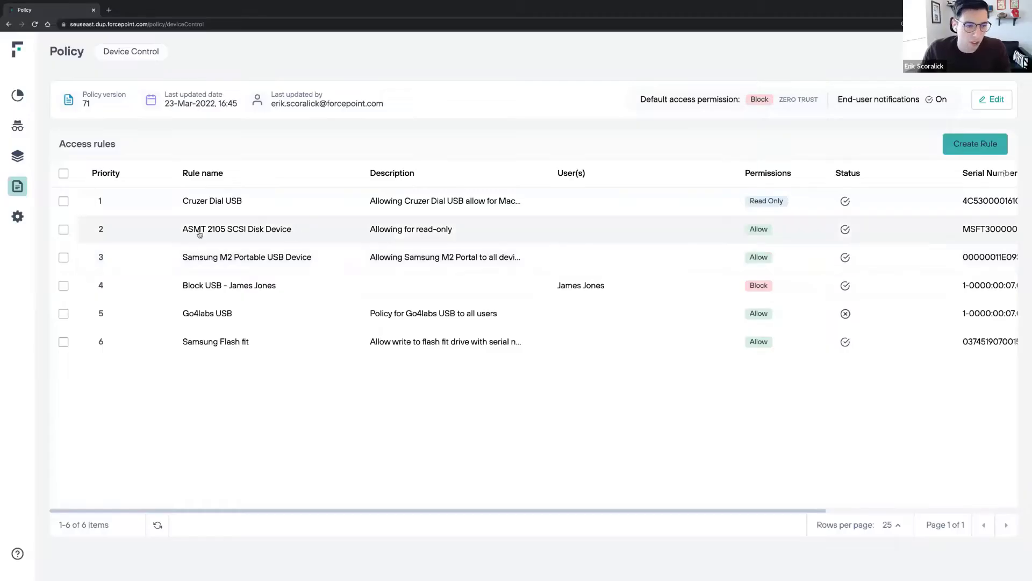
mouse_move(385, 205)
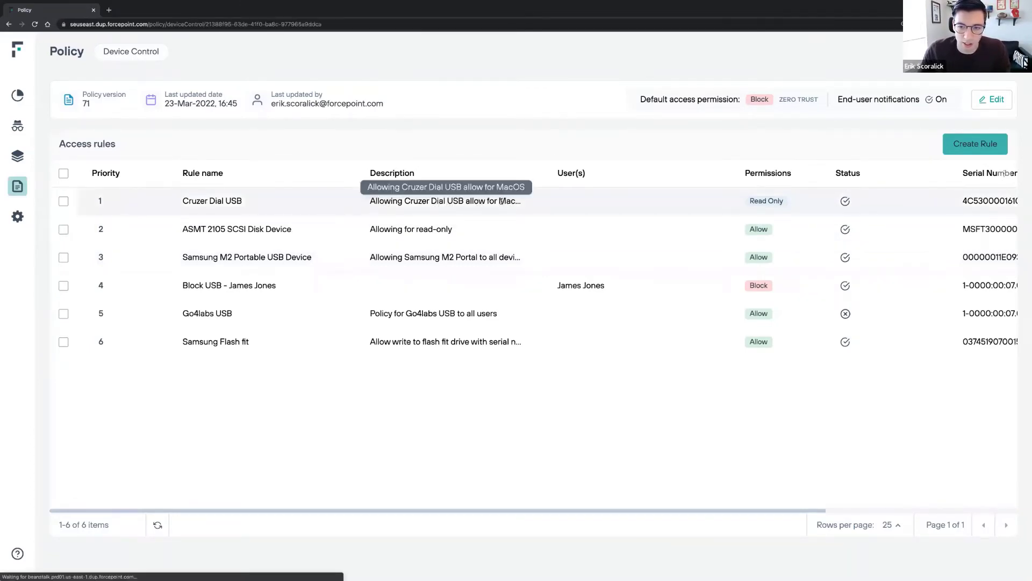
Switch the Cruzer Dial USB rule to Block and deploy the change
click(212, 200)
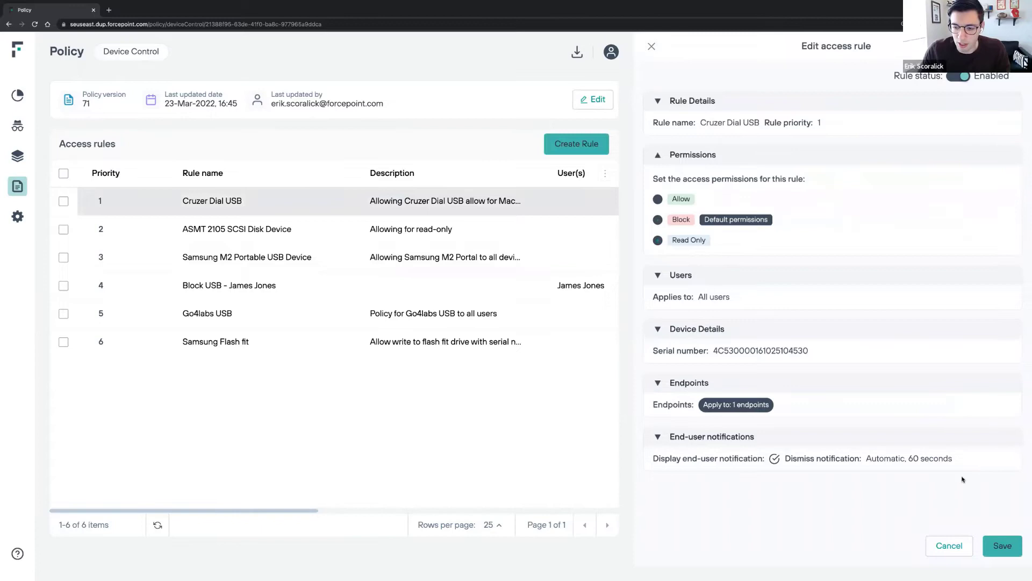
click(651, 46)
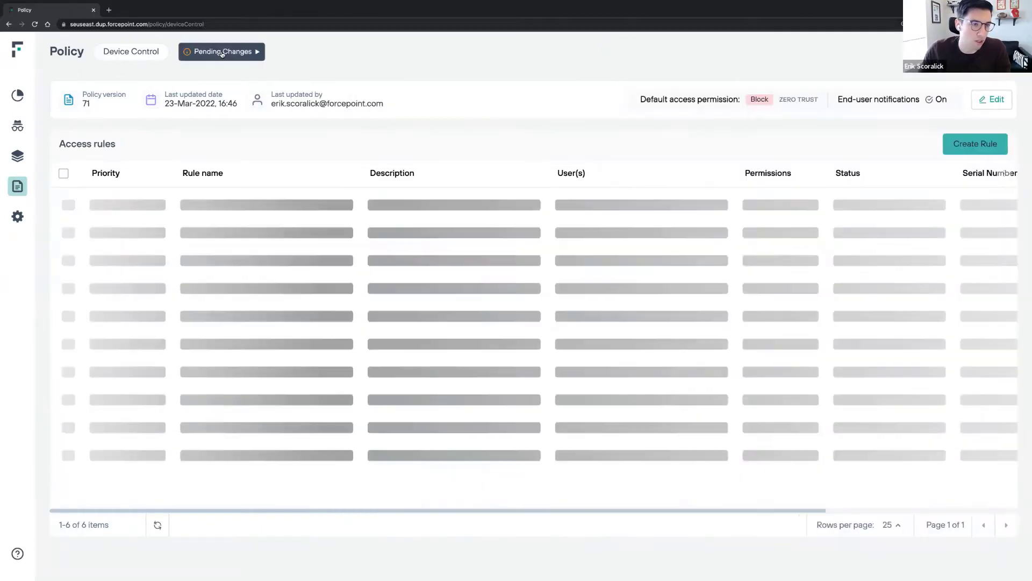
click(221, 51)
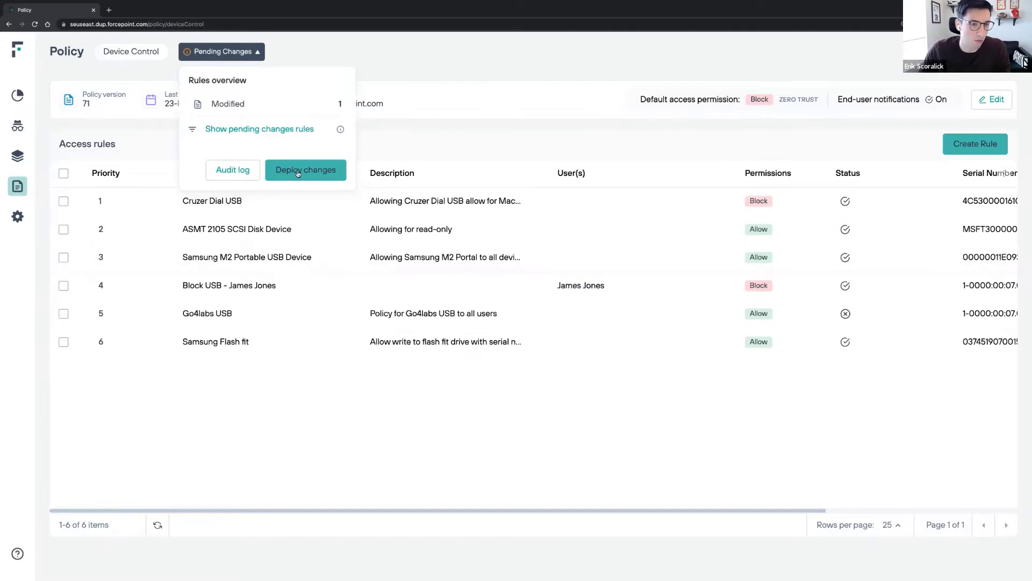
click(305, 170)
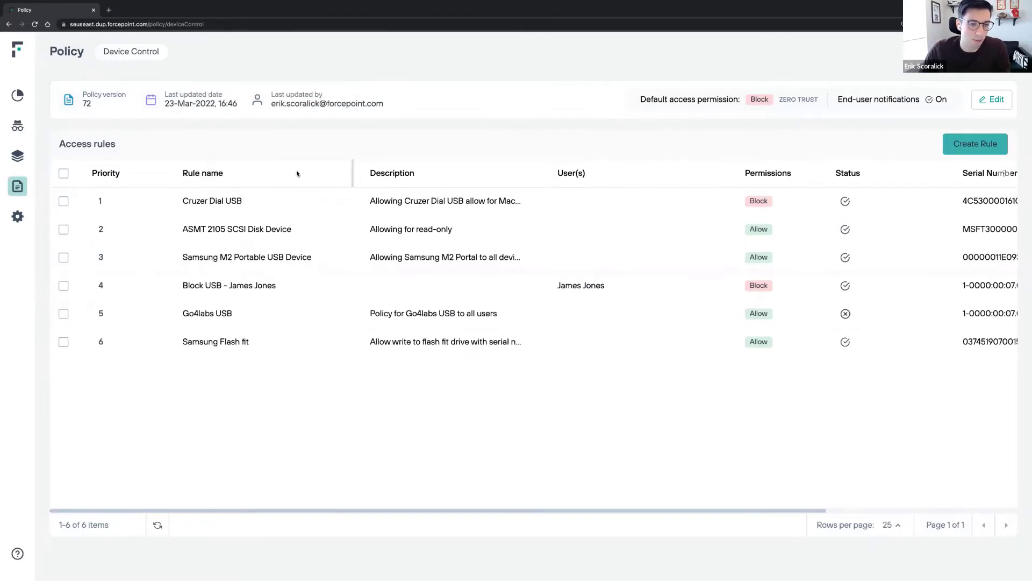
click(156, 525)
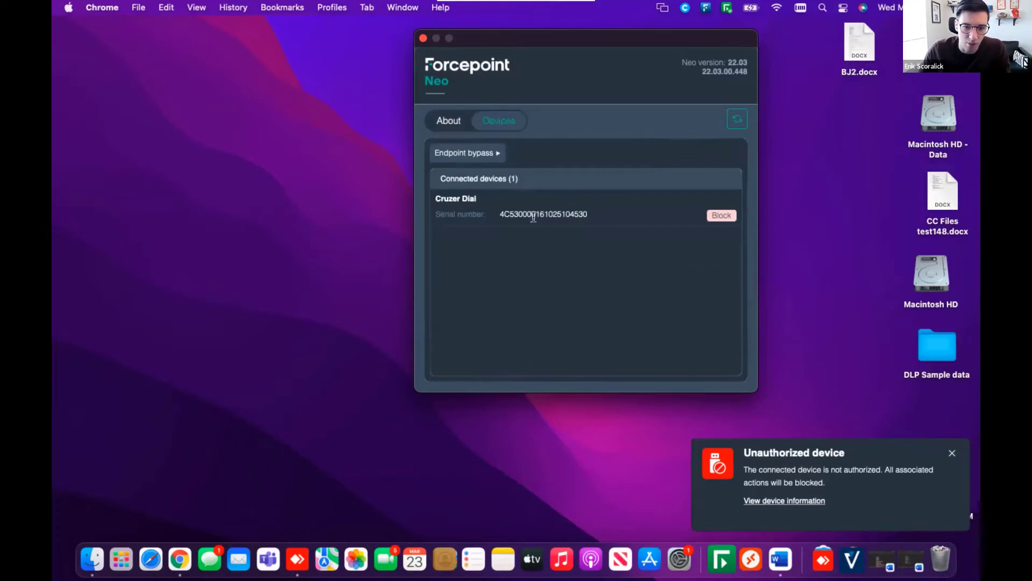
mouse_move(583, 242)
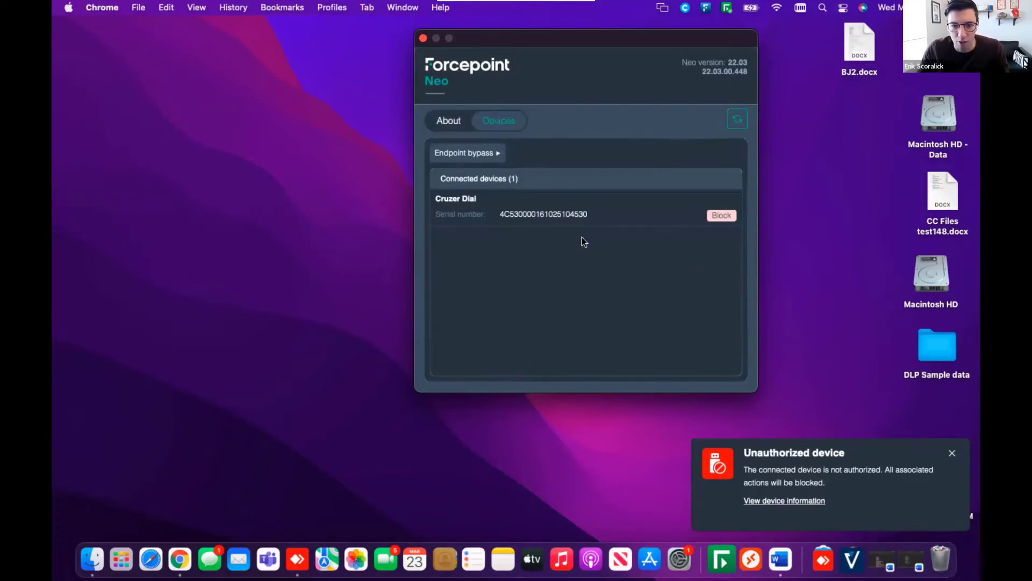
mouse_move(674, 291)
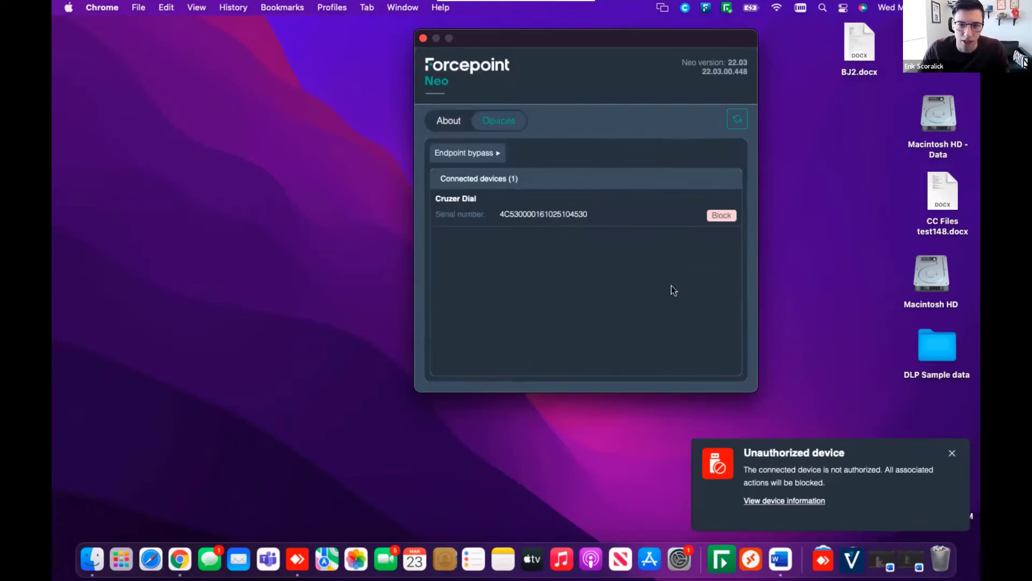
mouse_move(441, 311)
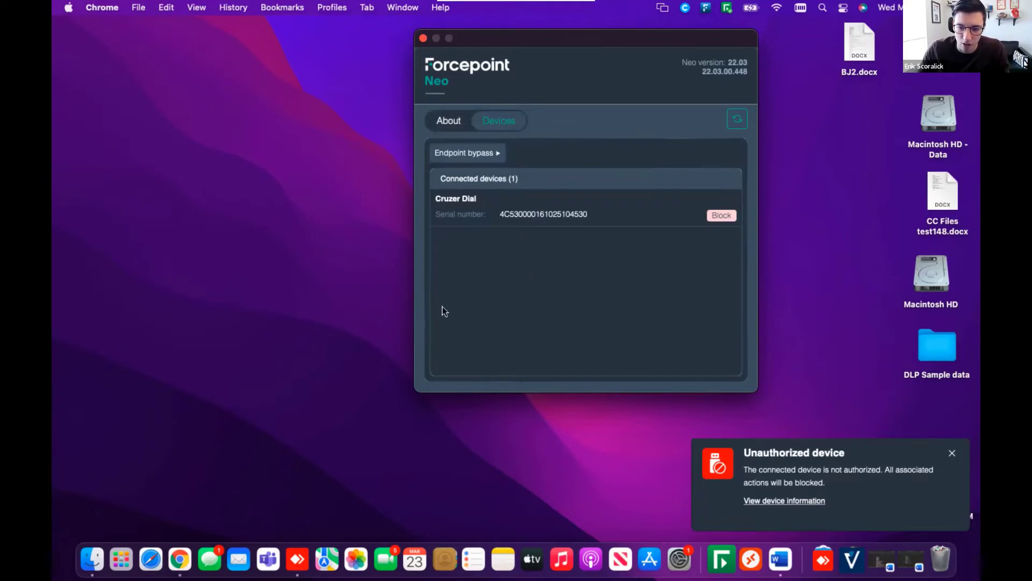
mouse_move(711, 278)
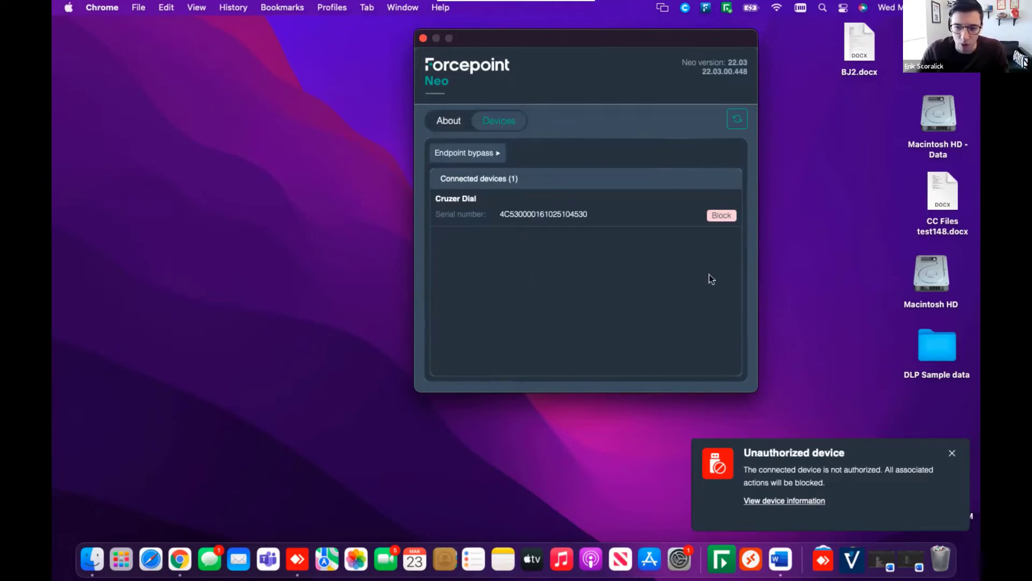
mouse_move(882, 475)
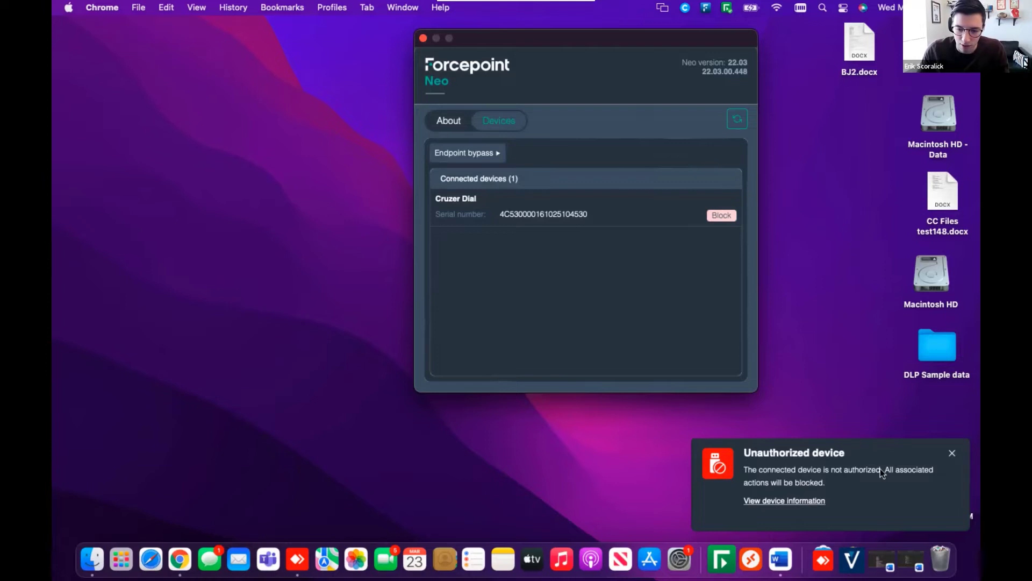
mouse_move(587, 282)
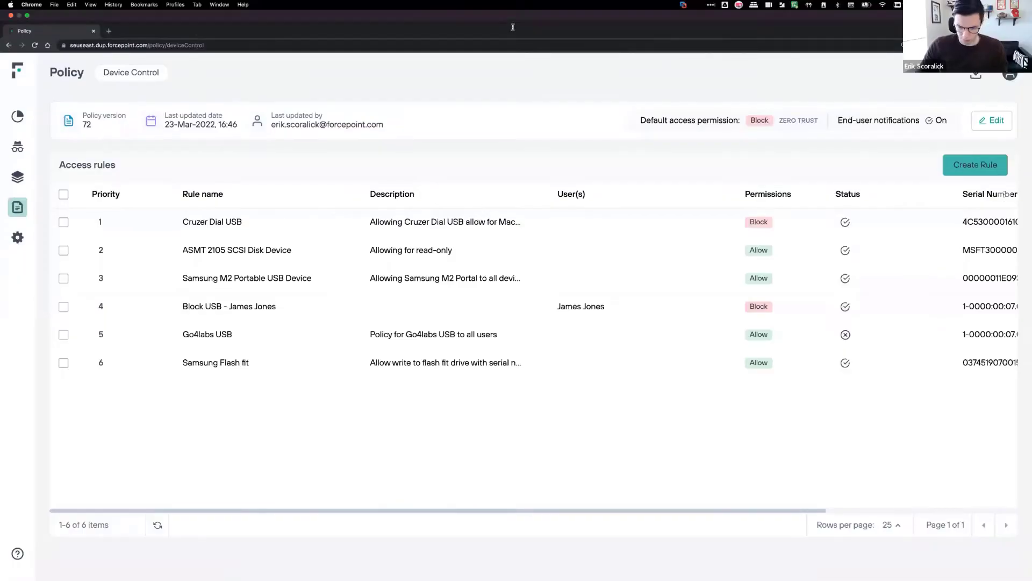
Check the Go4labs USB rule's Default 30-second notification, then go to Endpoint 7
click(206, 333)
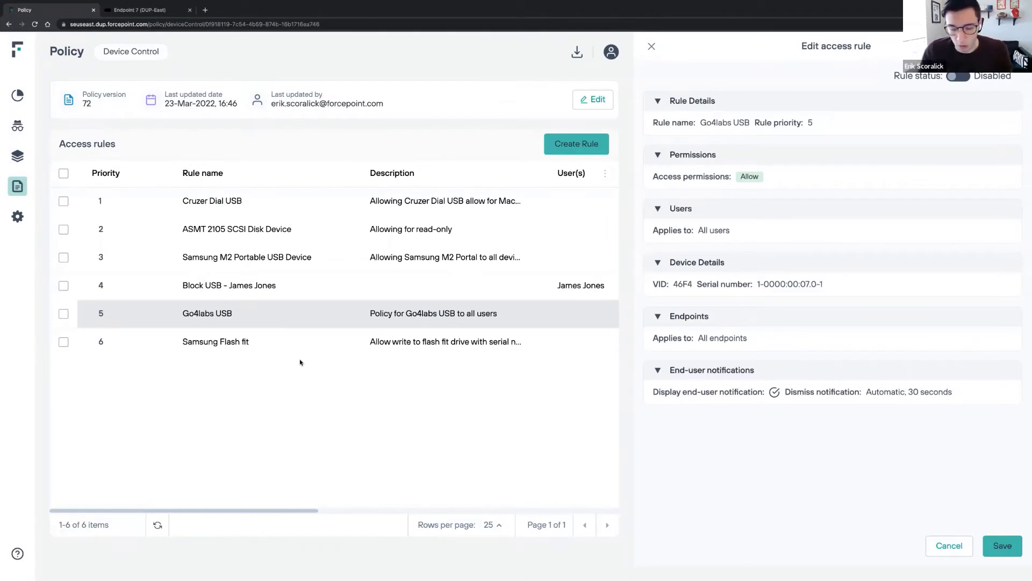
mouse_move(441, 373)
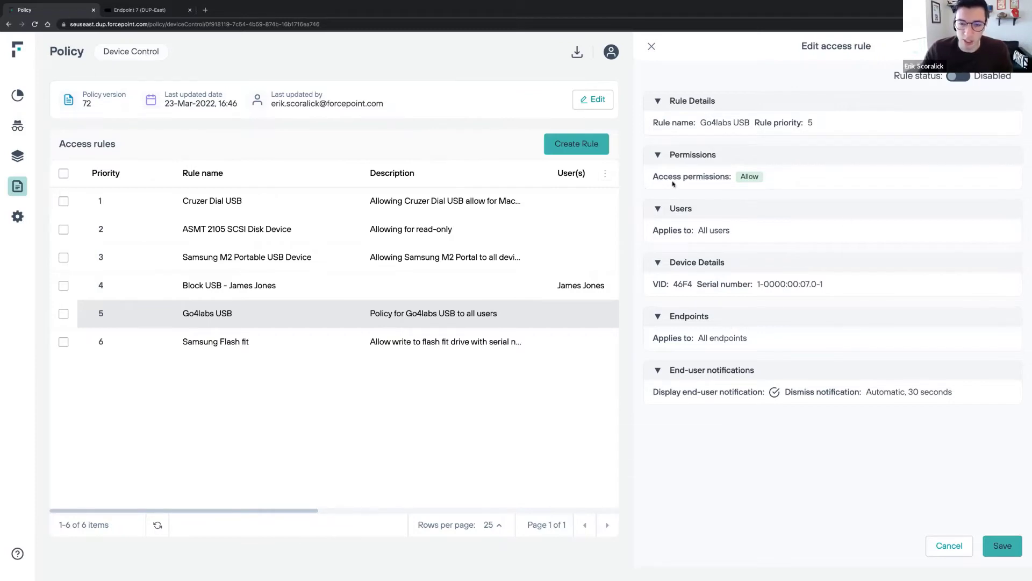
mouse_move(758, 241)
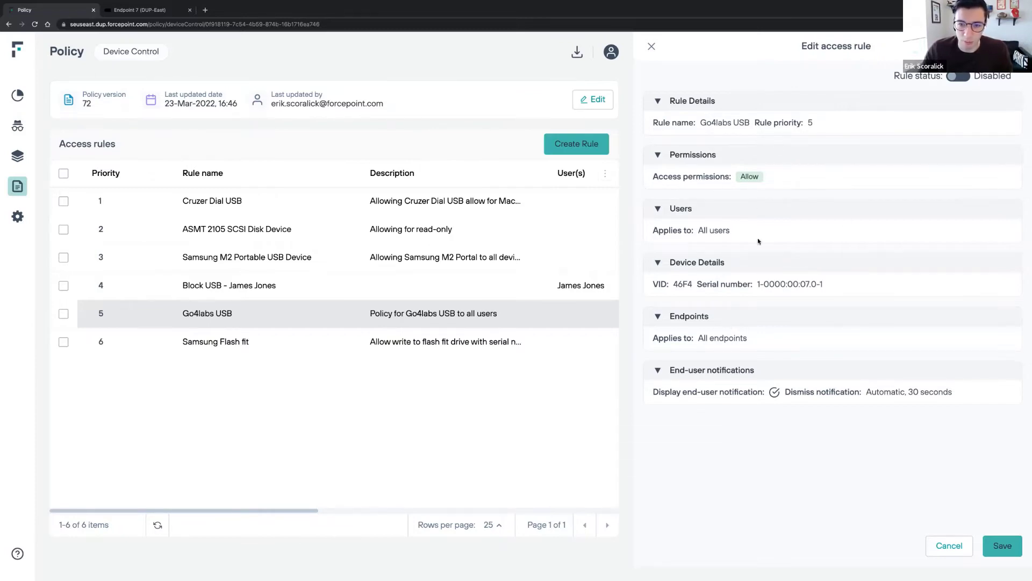
mouse_move(648, 292)
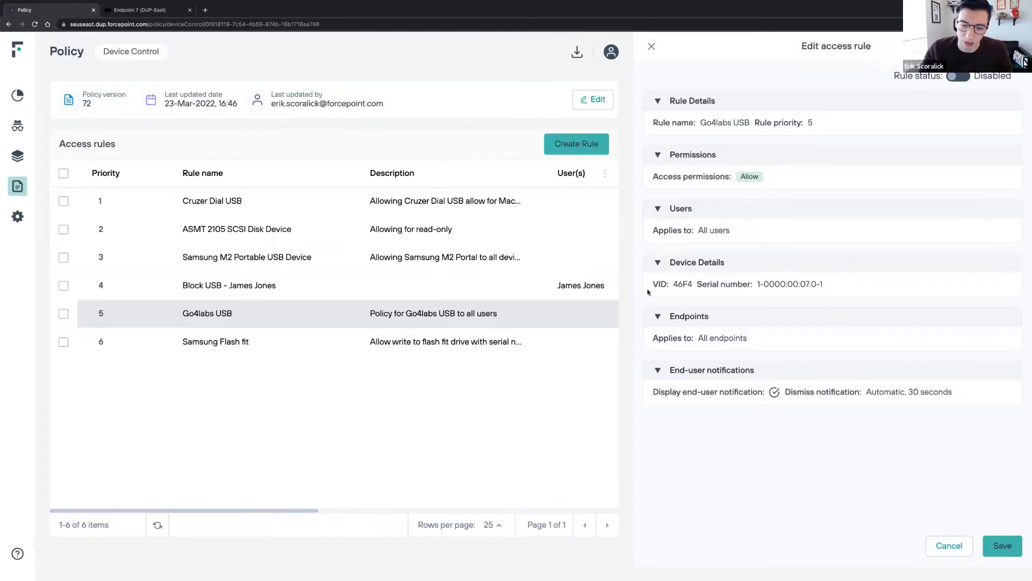
mouse_move(722, 234)
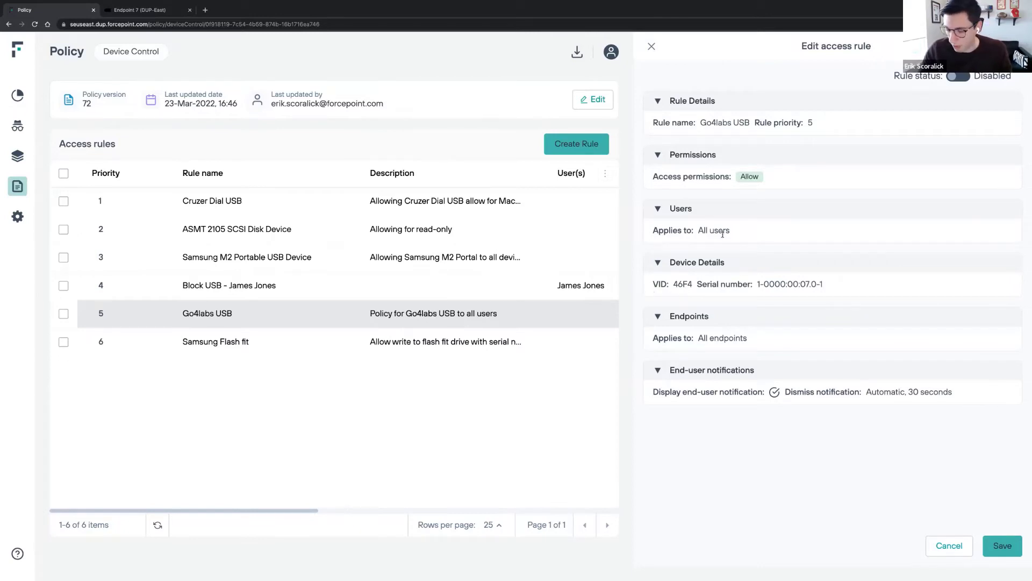
mouse_move(765, 291)
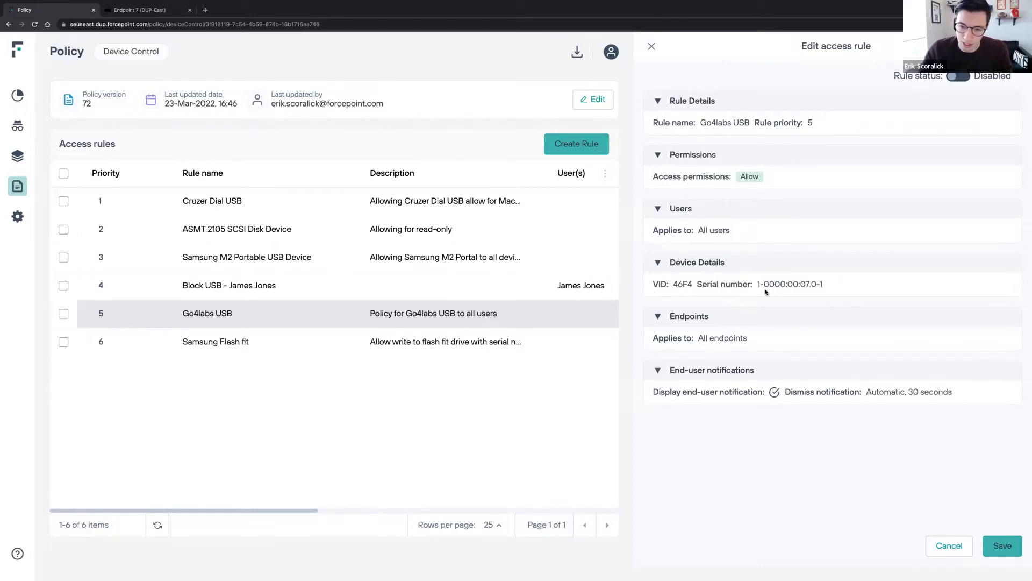
mouse_move(747, 357)
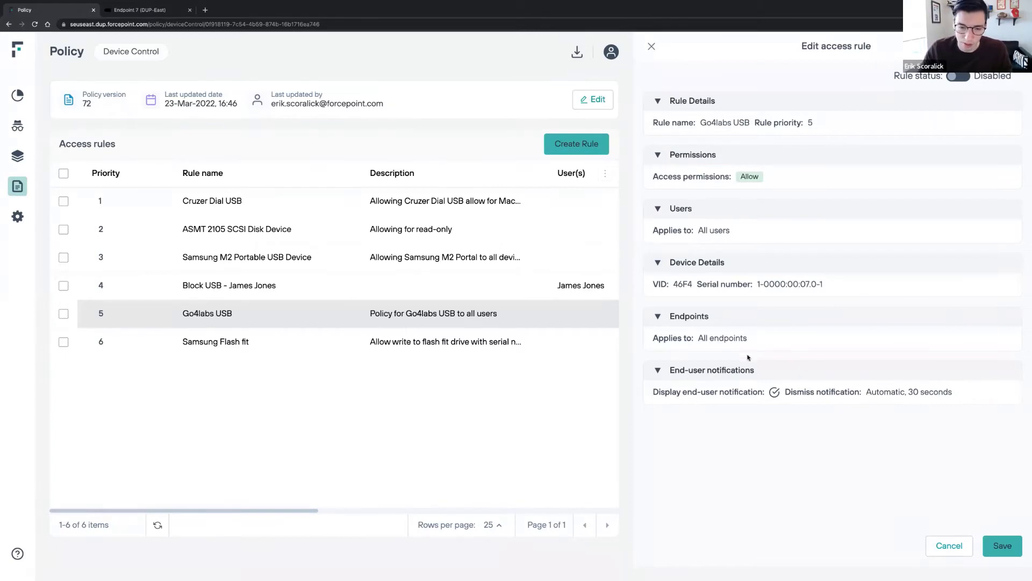
click(711, 369)
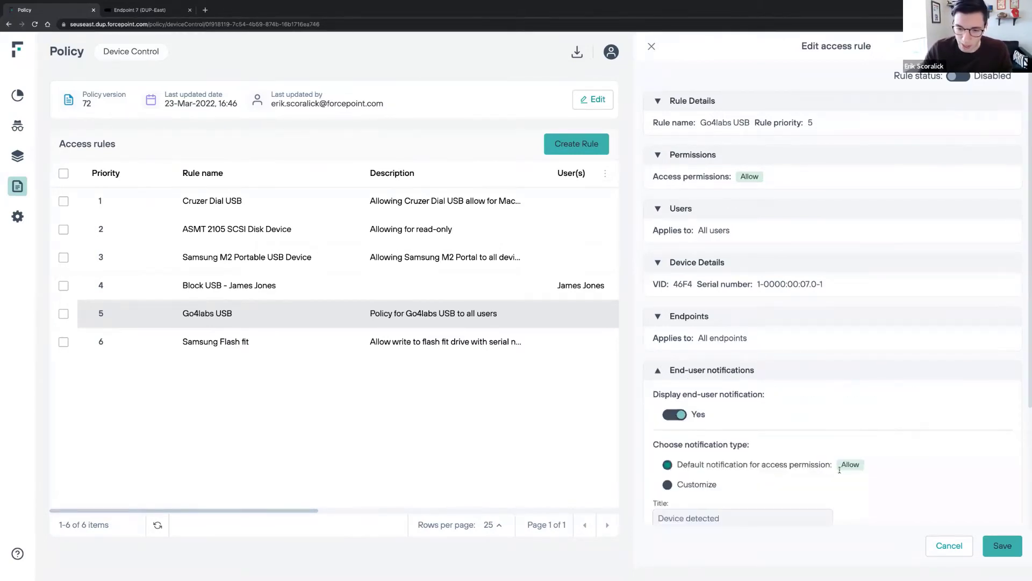
scroll(down, 3)
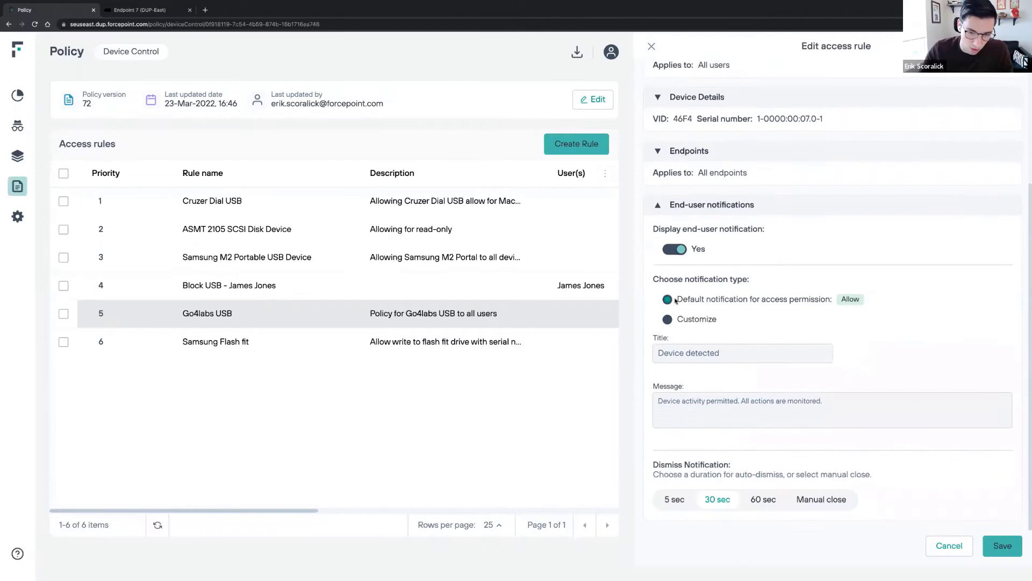
mouse_move(724, 436)
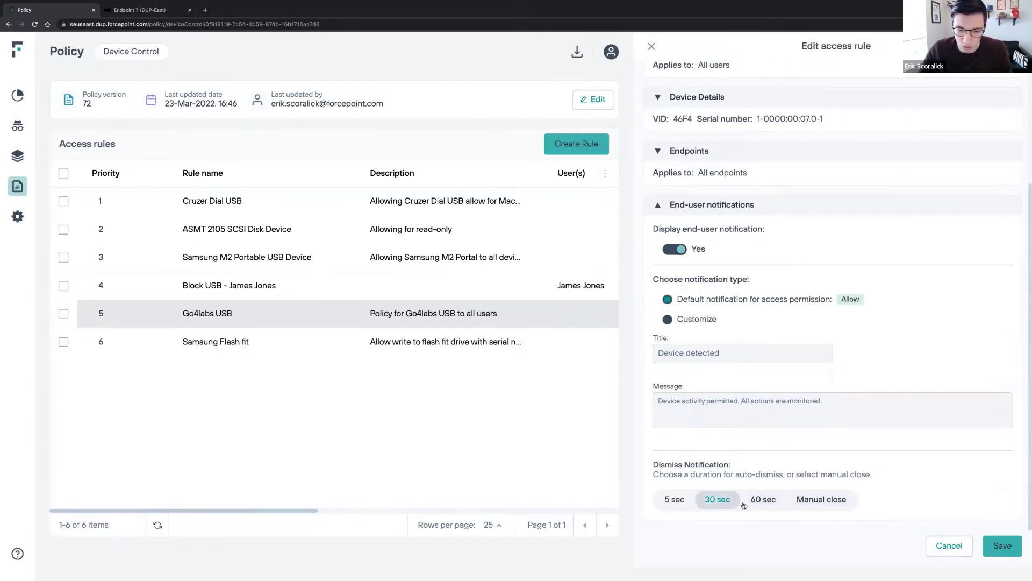
click(763, 499)
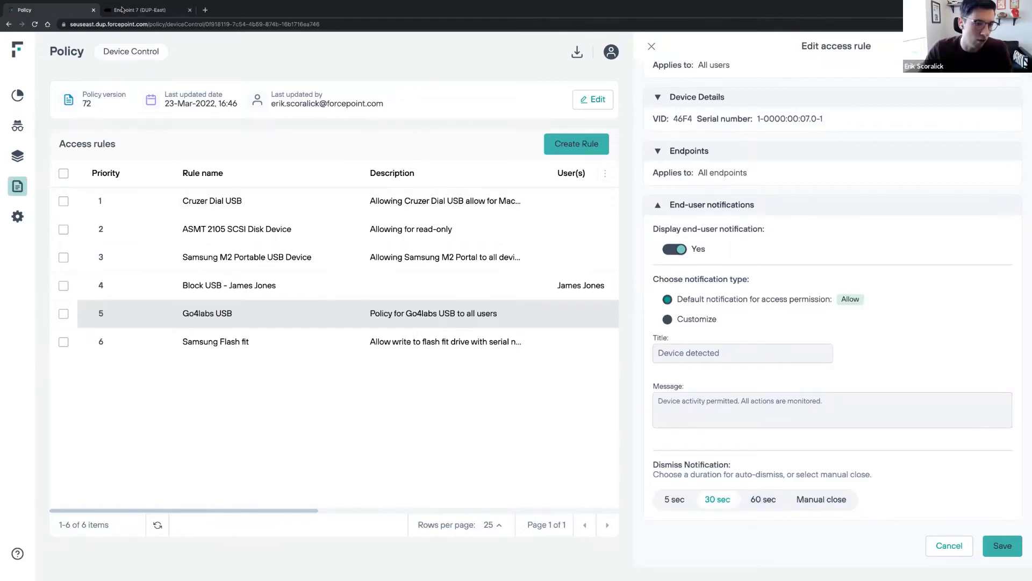
click(138, 9)
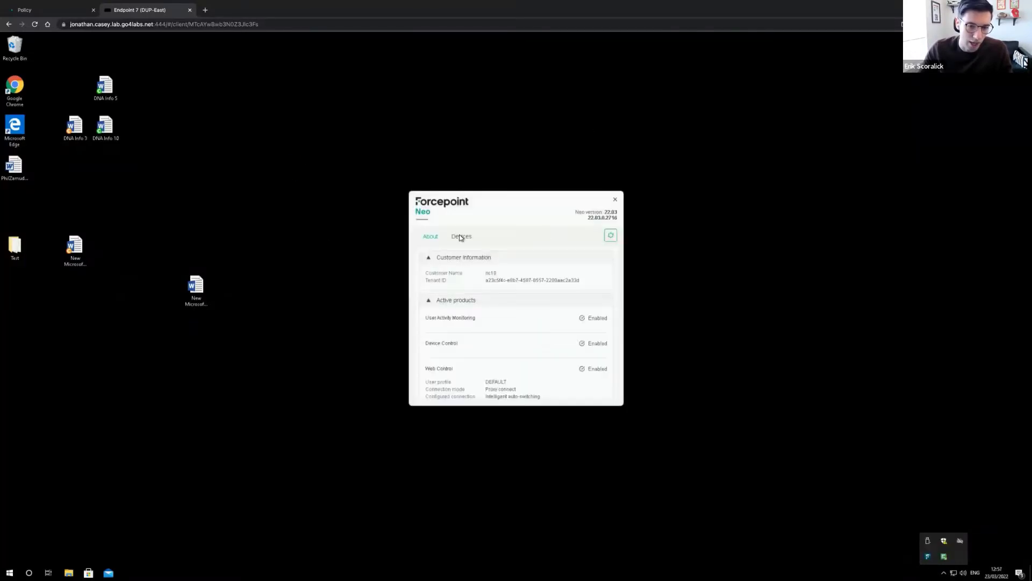
Confirm in Neo's Devices tab that QEMU HARDDISK USB is blocked, then return to Policy
click(460, 235)
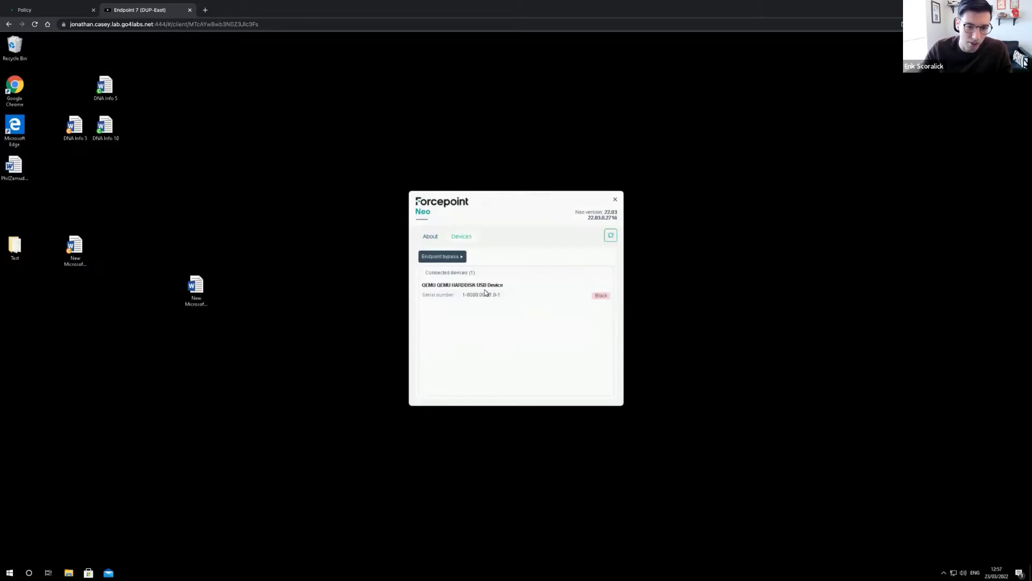
mouse_move(458, 344)
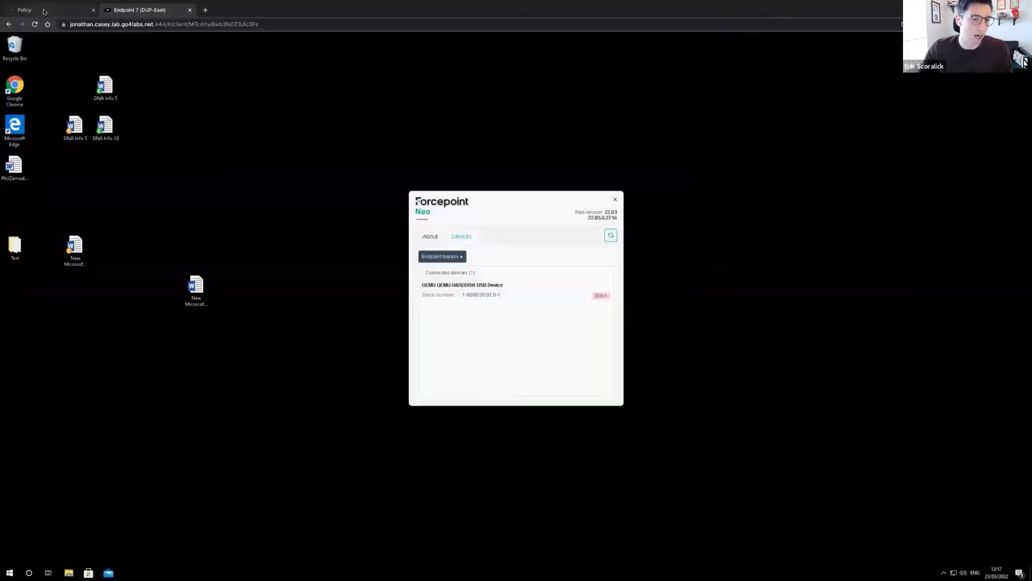
click(47, 10)
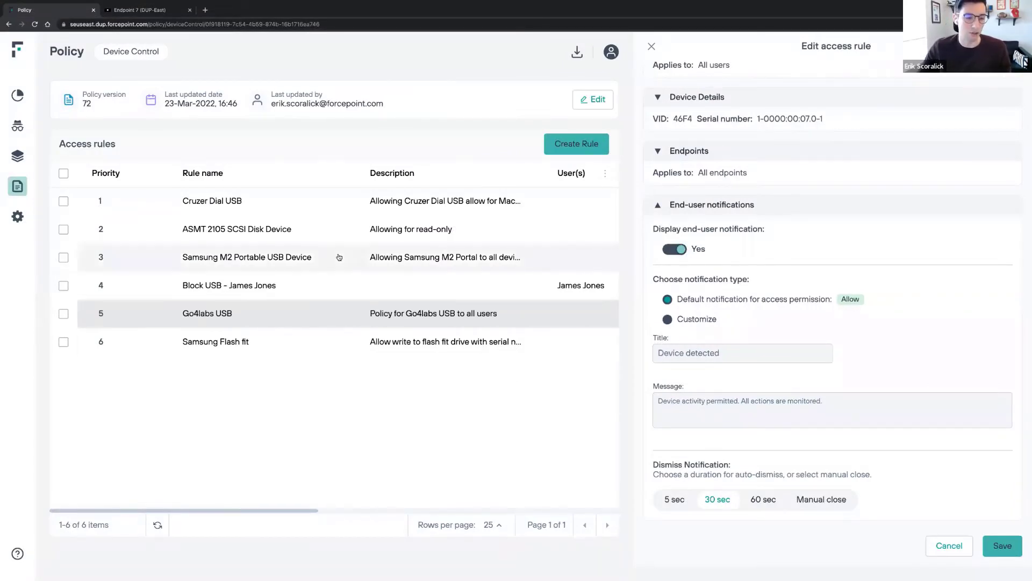
mouse_move(489, 377)
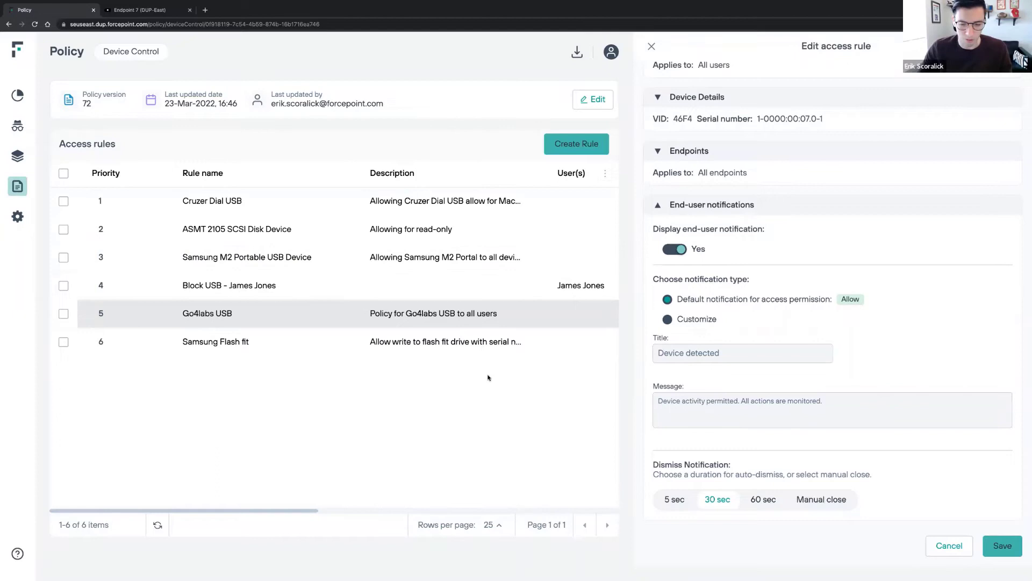
scroll(up, 3)
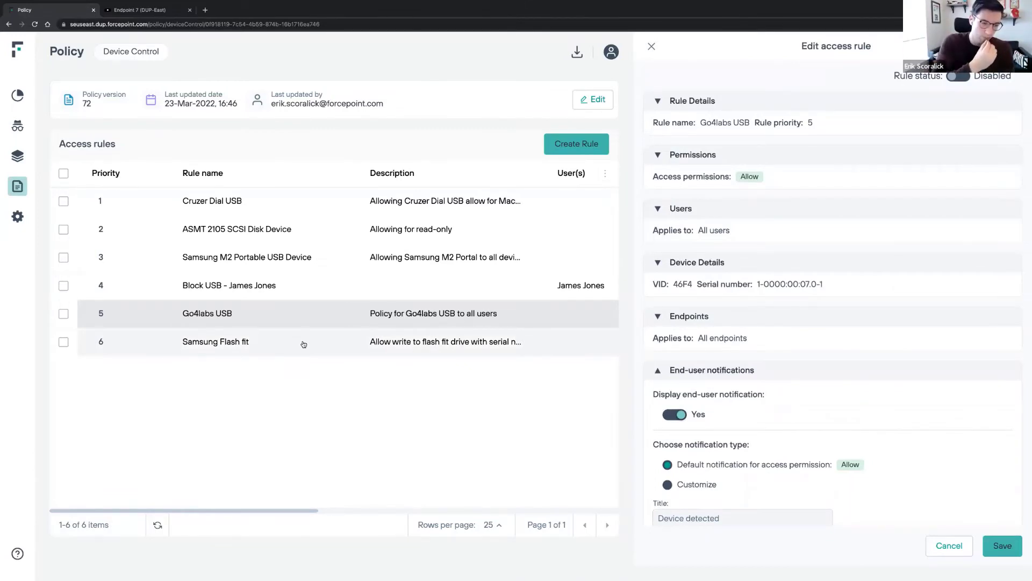
mouse_move(309, 349)
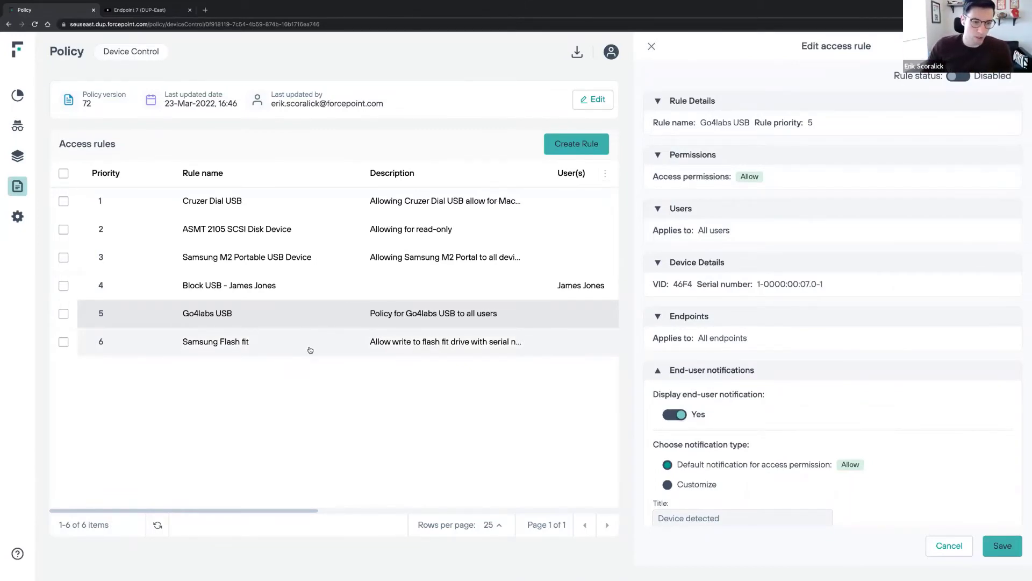
mouse_move(459, 375)
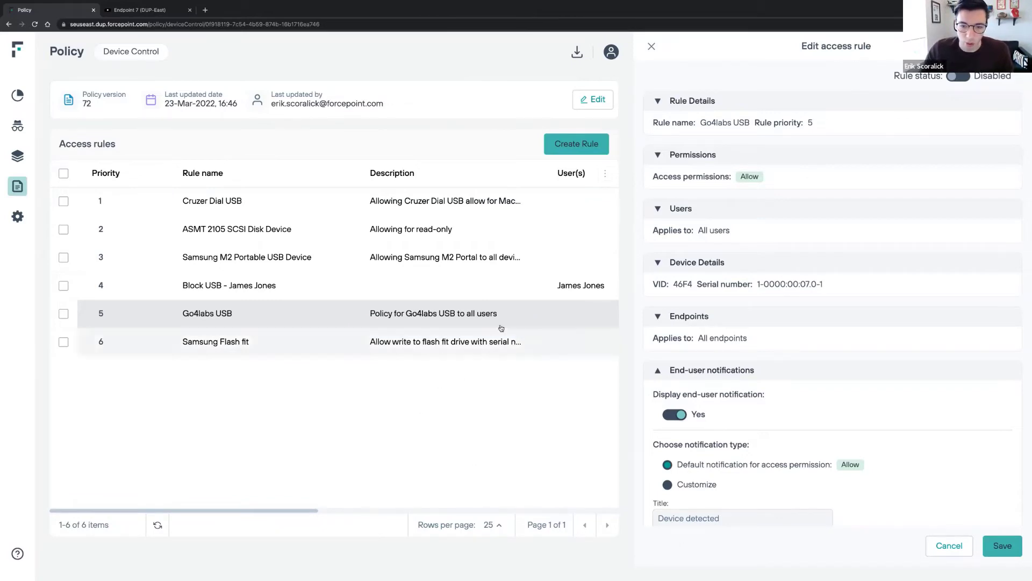
mouse_move(847, 312)
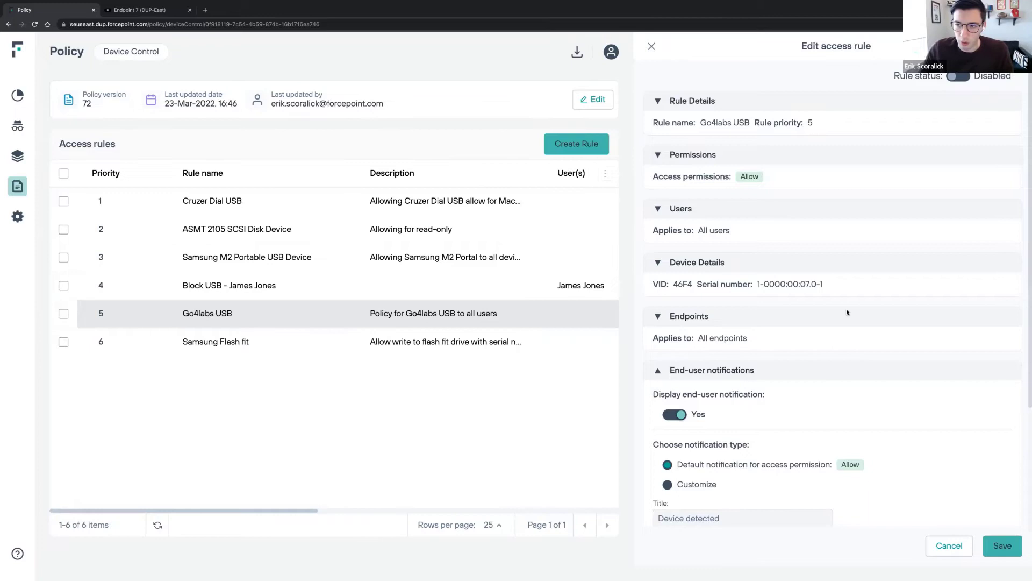
mouse_move(661, 179)
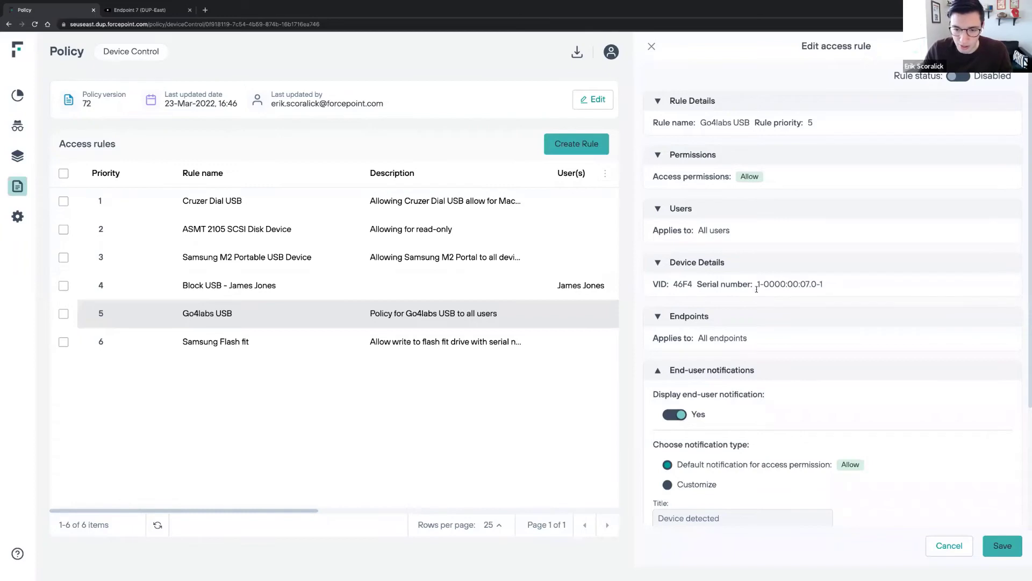
mouse_move(690, 350)
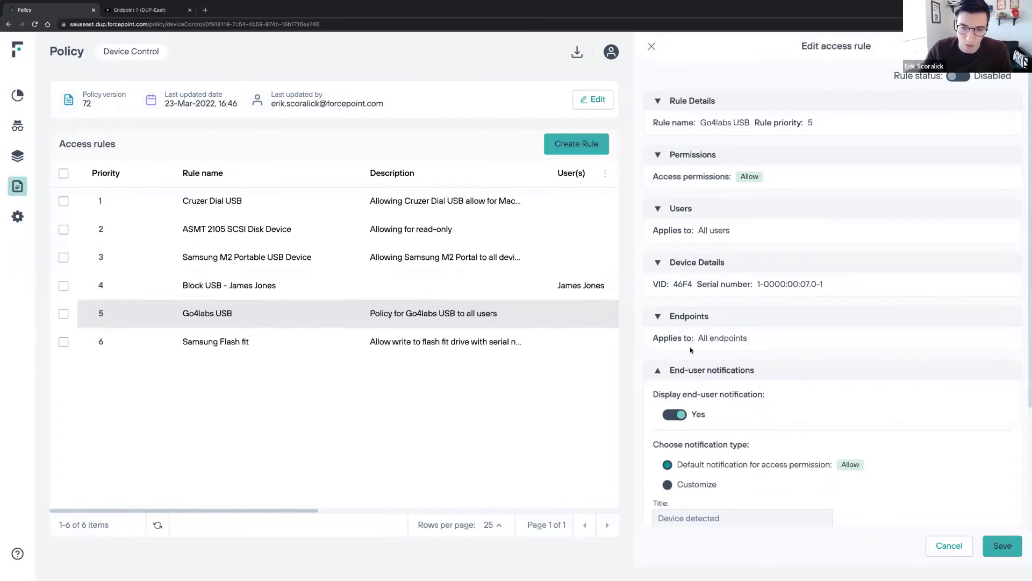
mouse_move(223, 135)
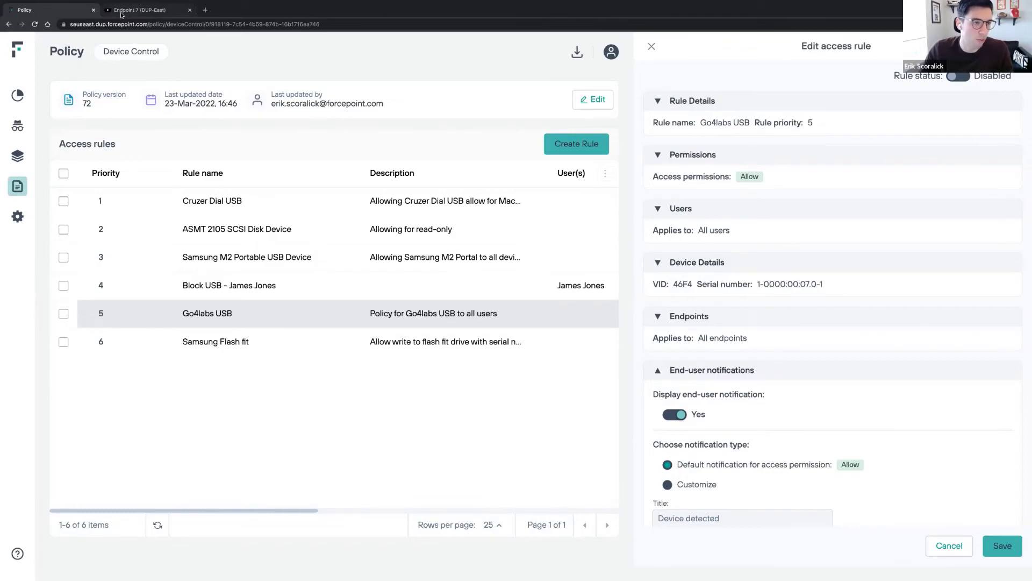
click(139, 9)
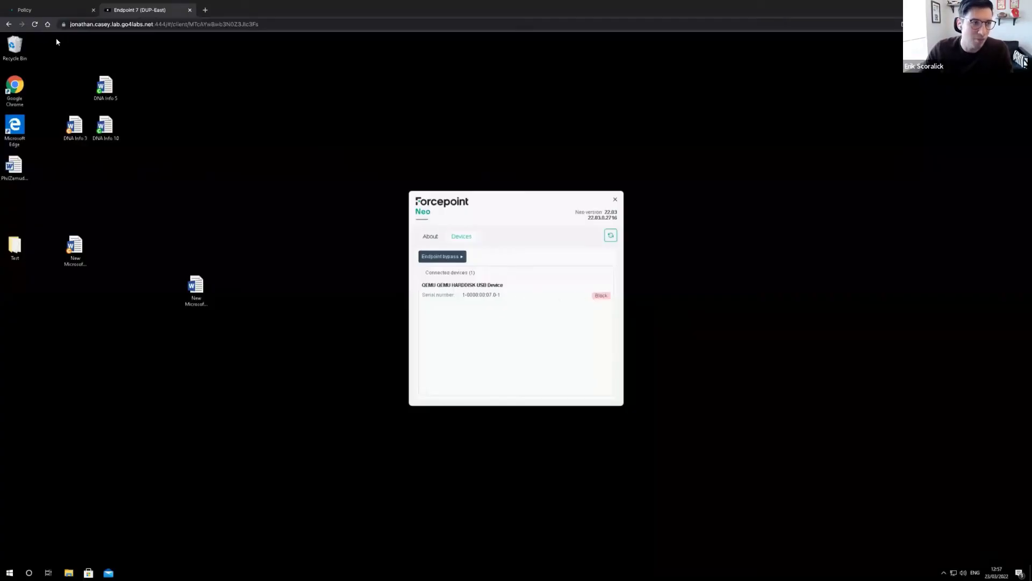
click(50, 9)
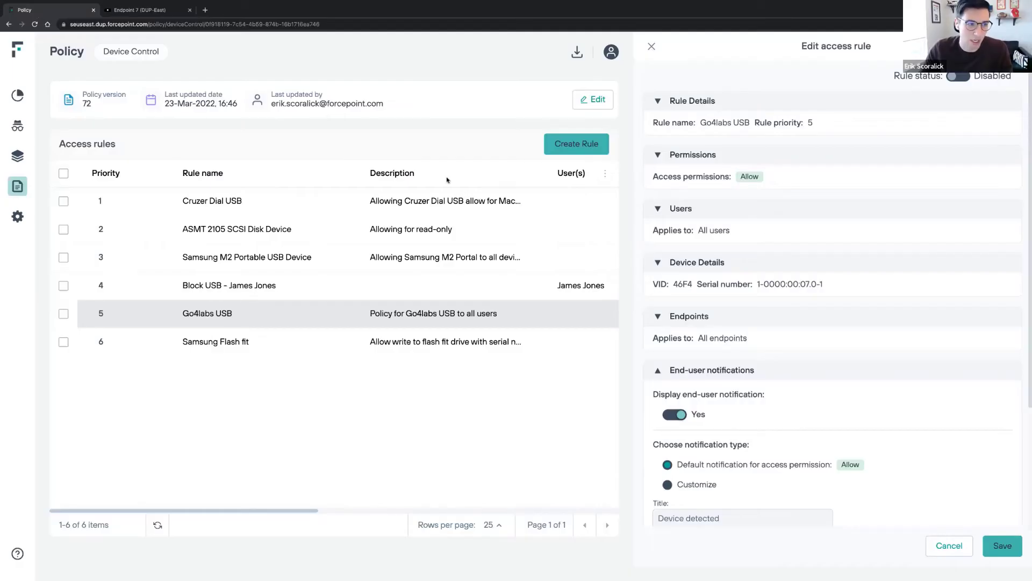
click(592, 99)
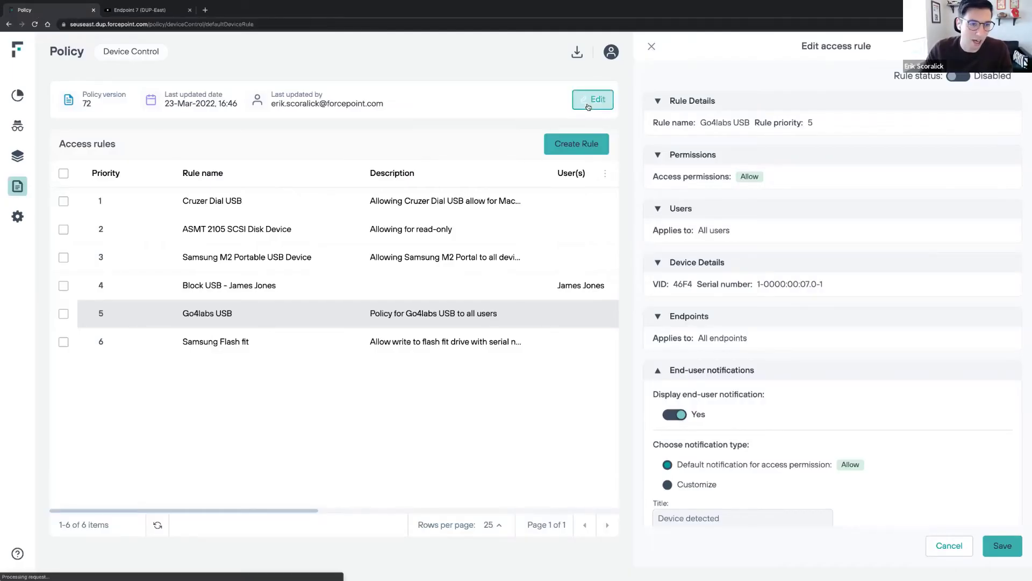
click(592, 99)
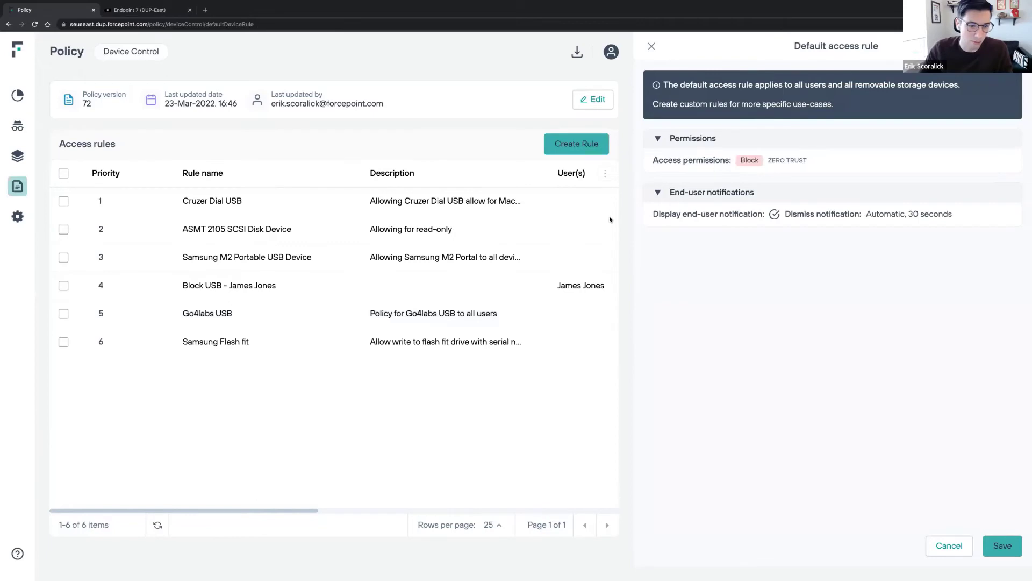
click(206, 313)
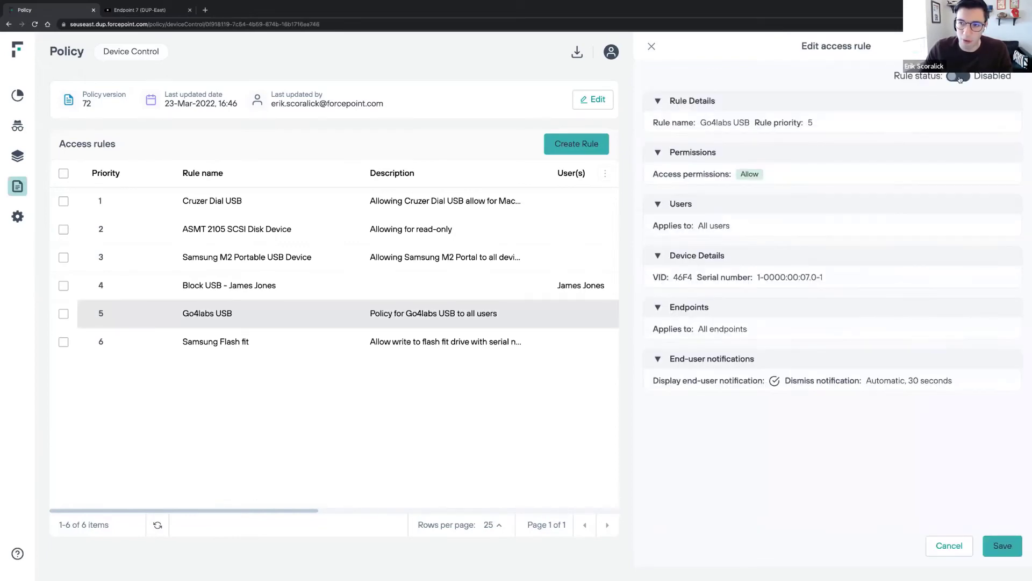
Enable and save the Go4labs USB rule, then deploy pending changes as version 73
click(956, 76)
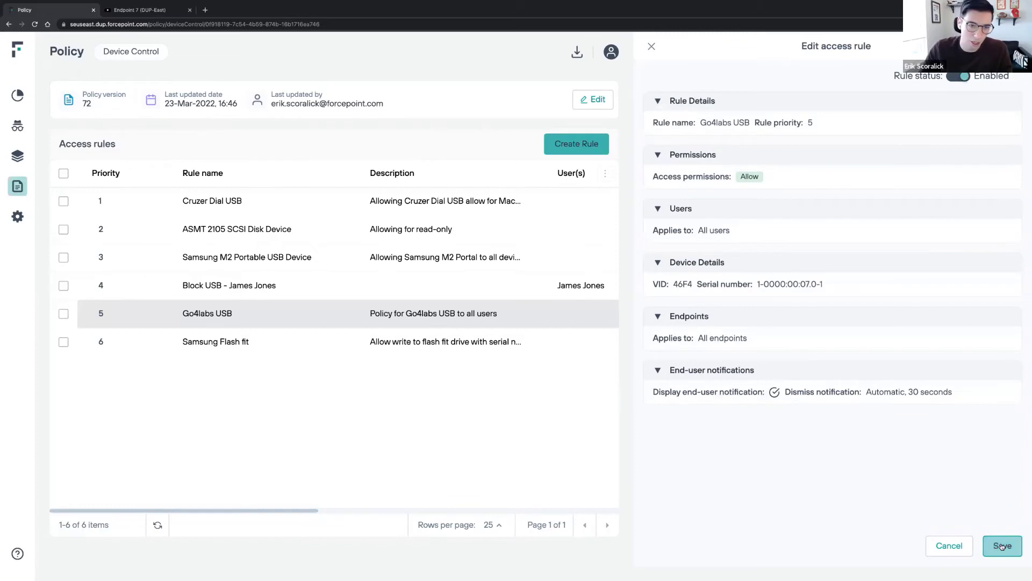
click(1001, 545)
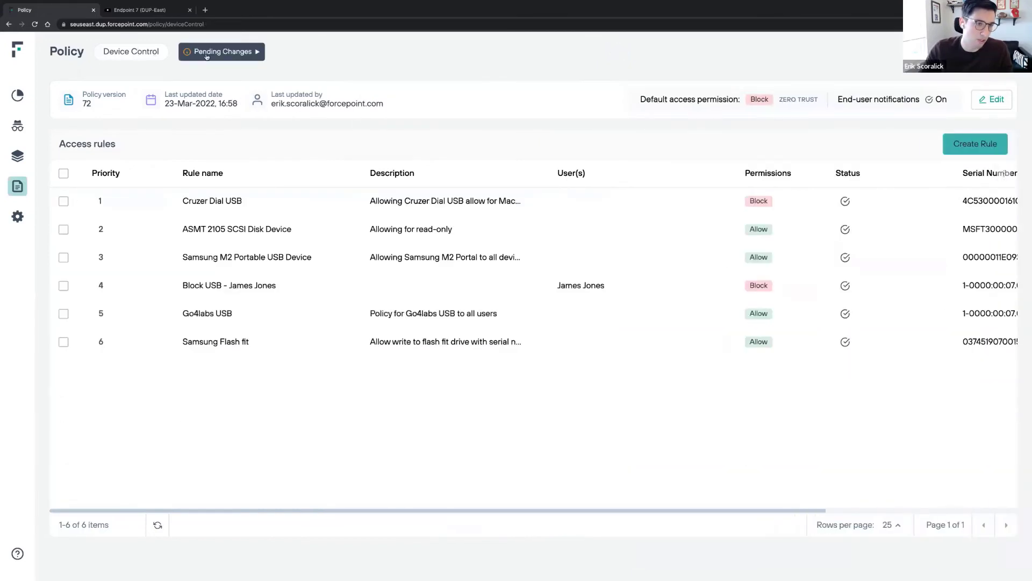
click(221, 52)
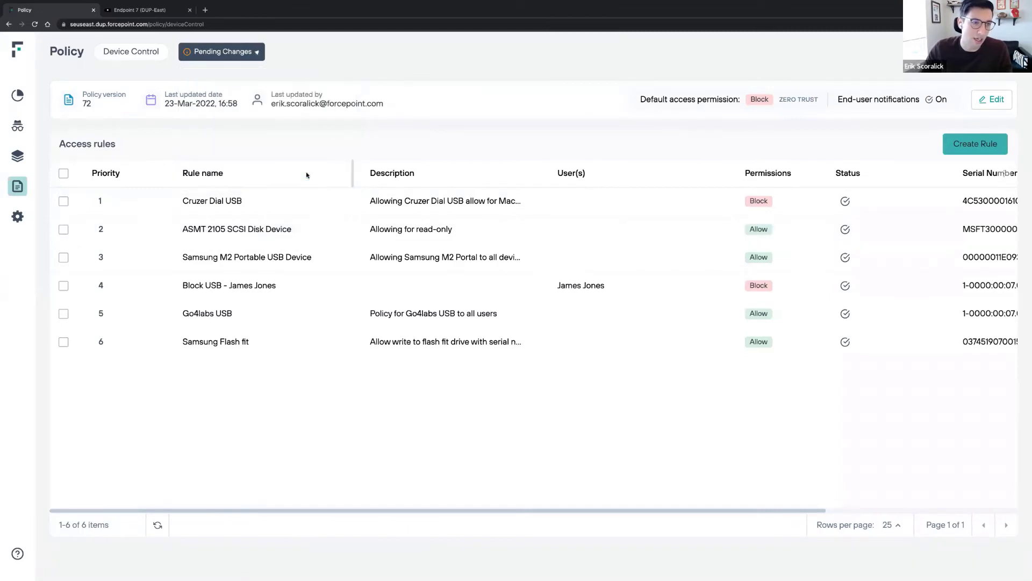
click(222, 52)
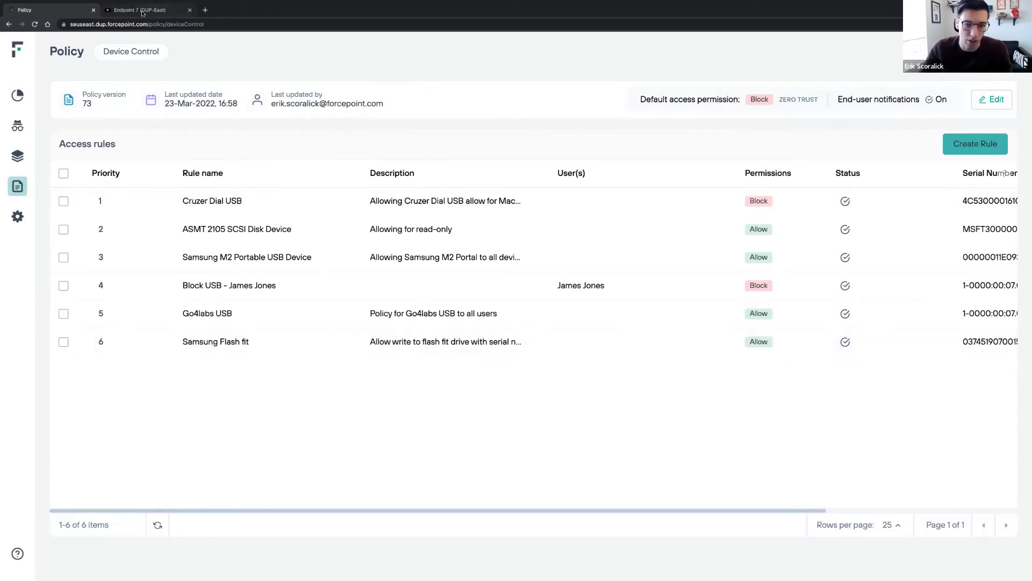
click(139, 9)
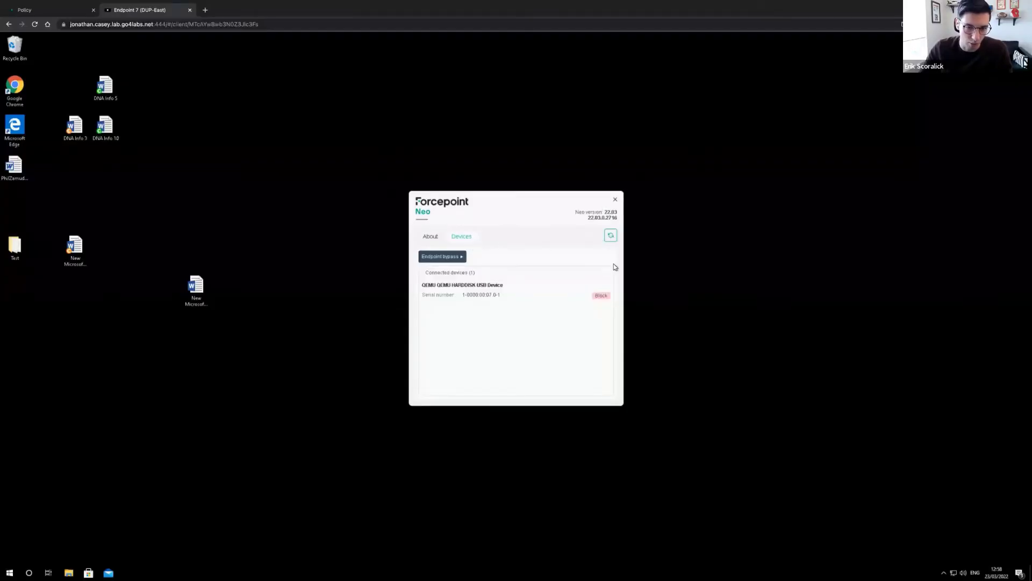
mouse_move(688, 283)
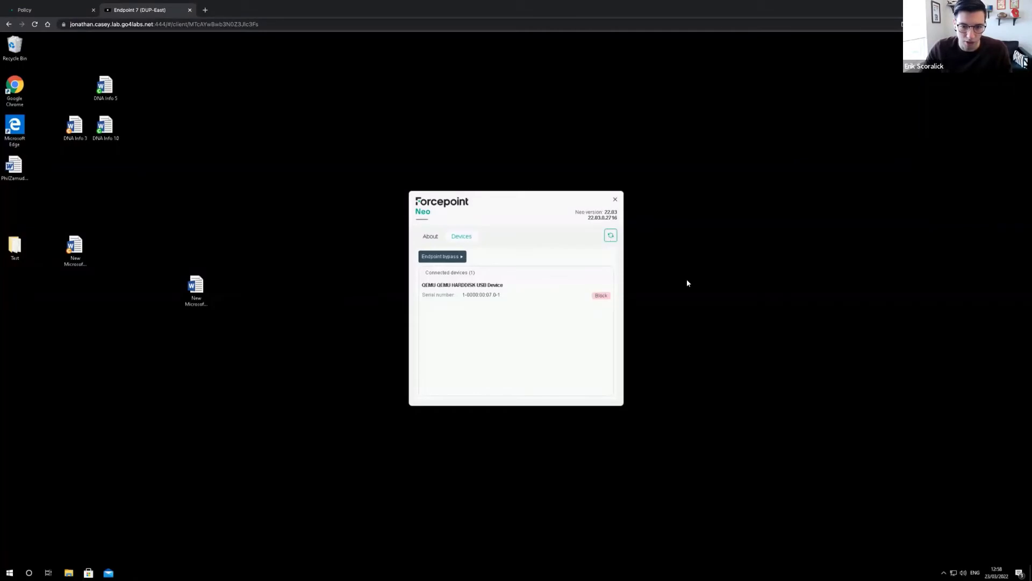
click(600, 295)
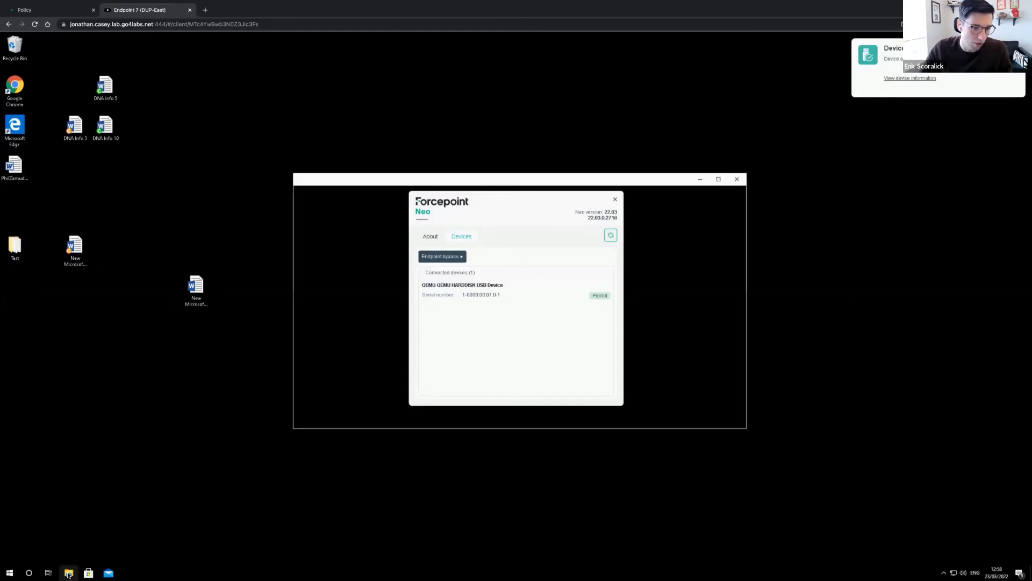
Copy New Text Document from USB FLASH (D:) to the desktop, replacing the existing file
click(68, 572)
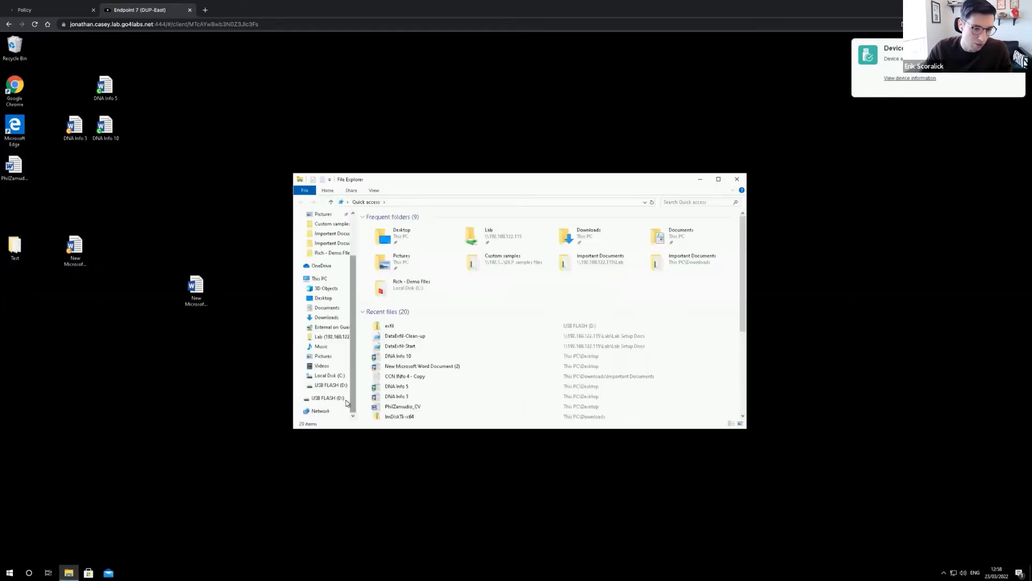
click(331, 398)
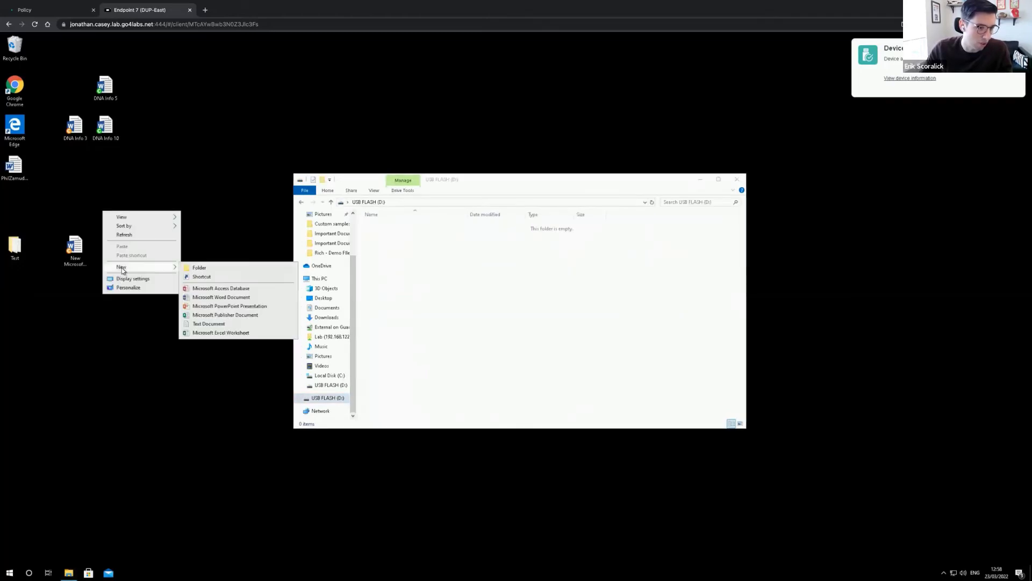
click(208, 323)
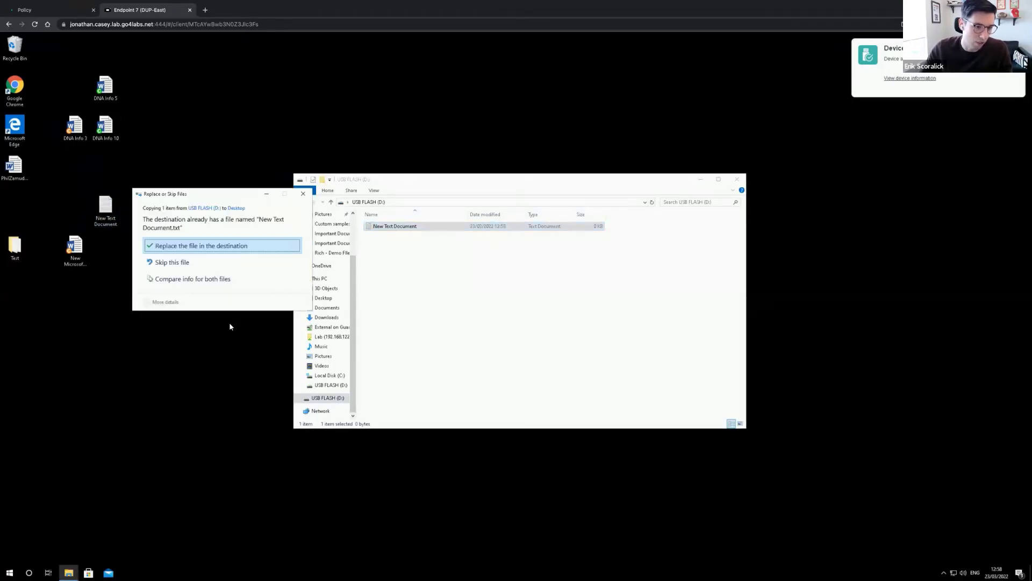
click(200, 245)
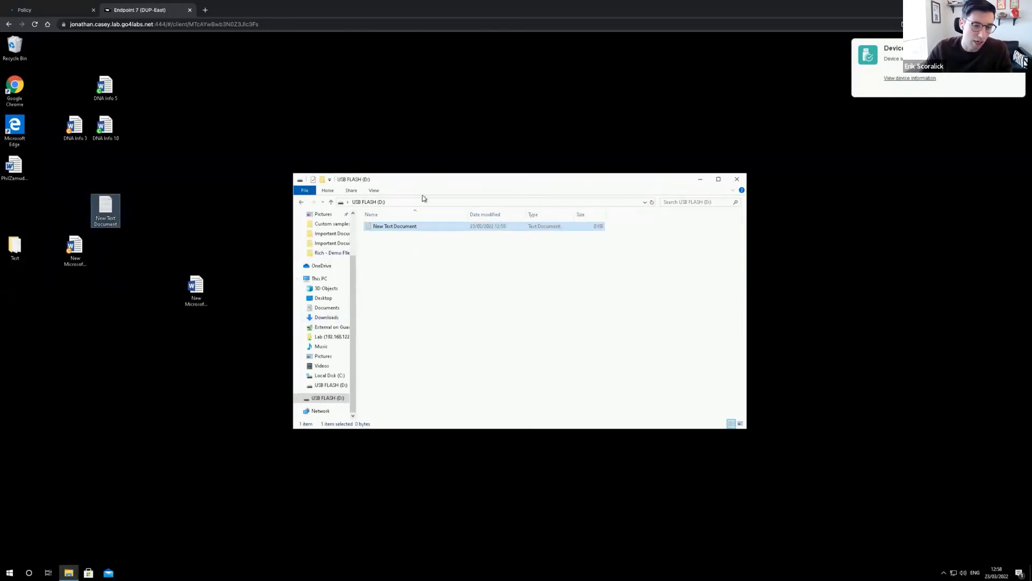
mouse_move(266, 286)
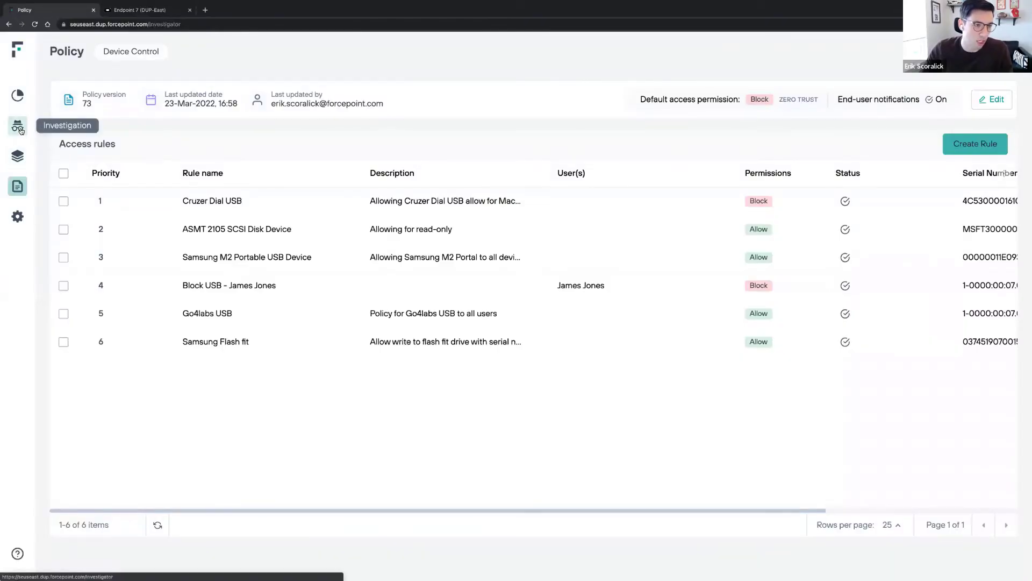
click(17, 125)
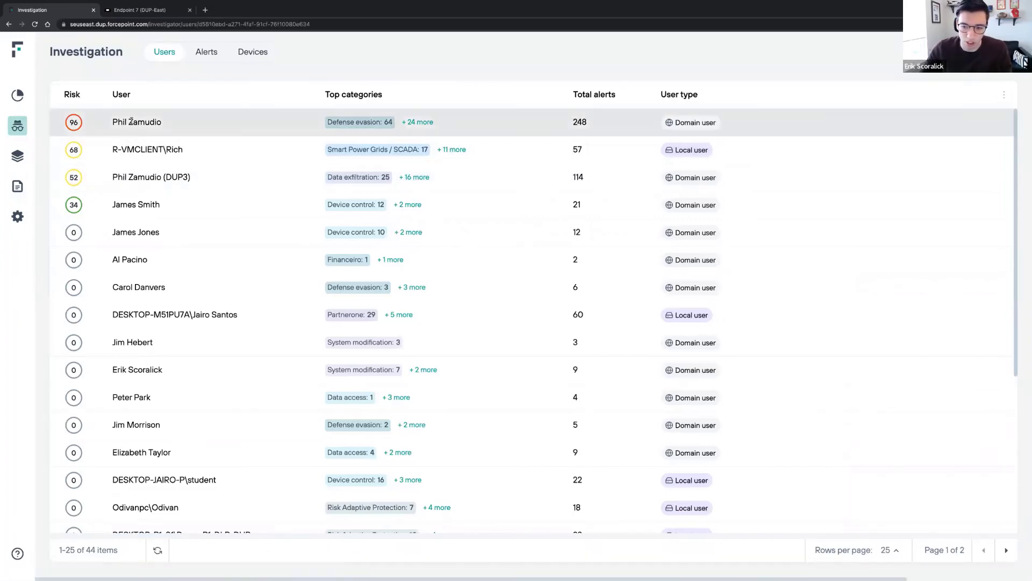
click(136, 122)
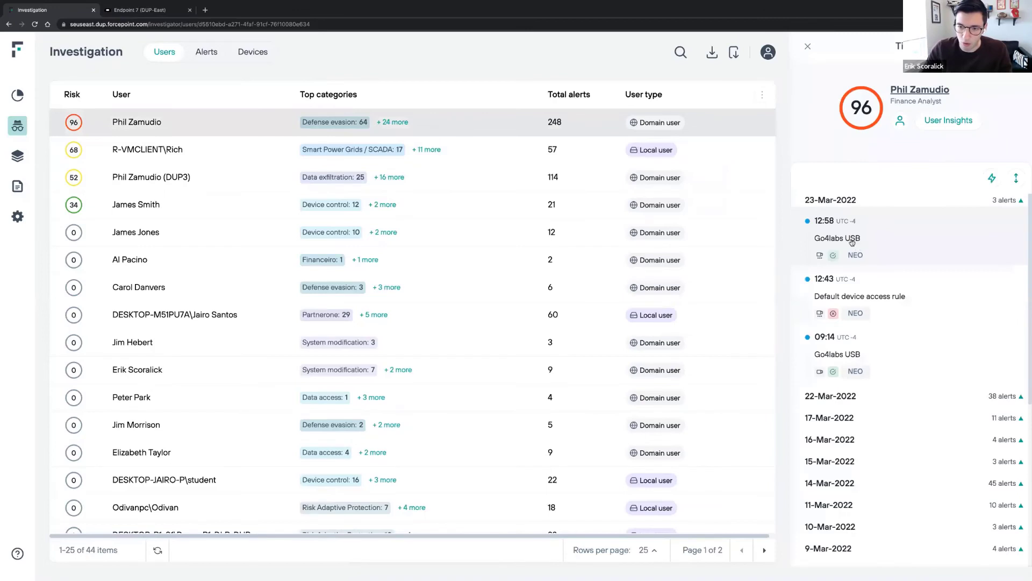
click(830, 396)
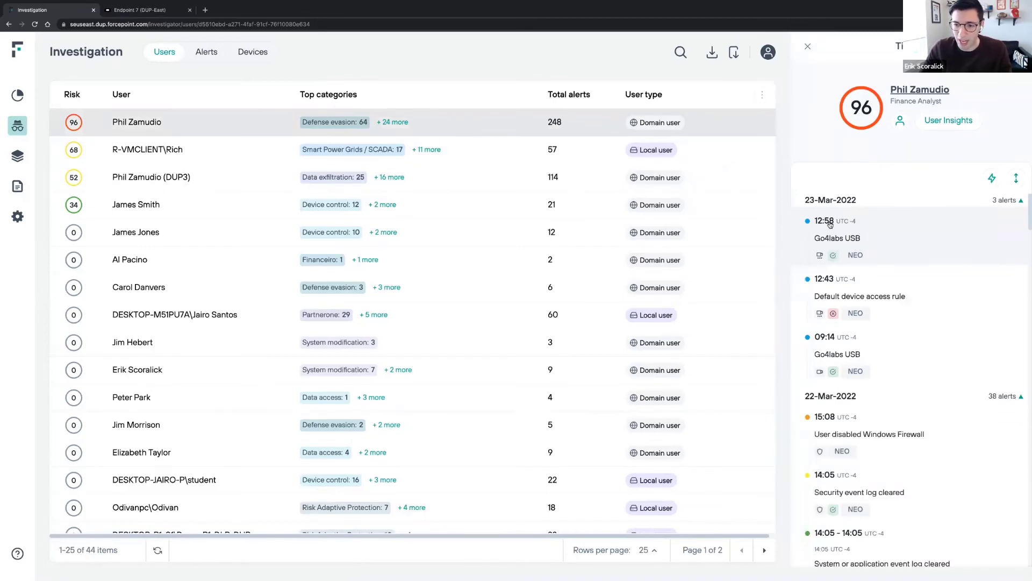
mouse_move(883, 249)
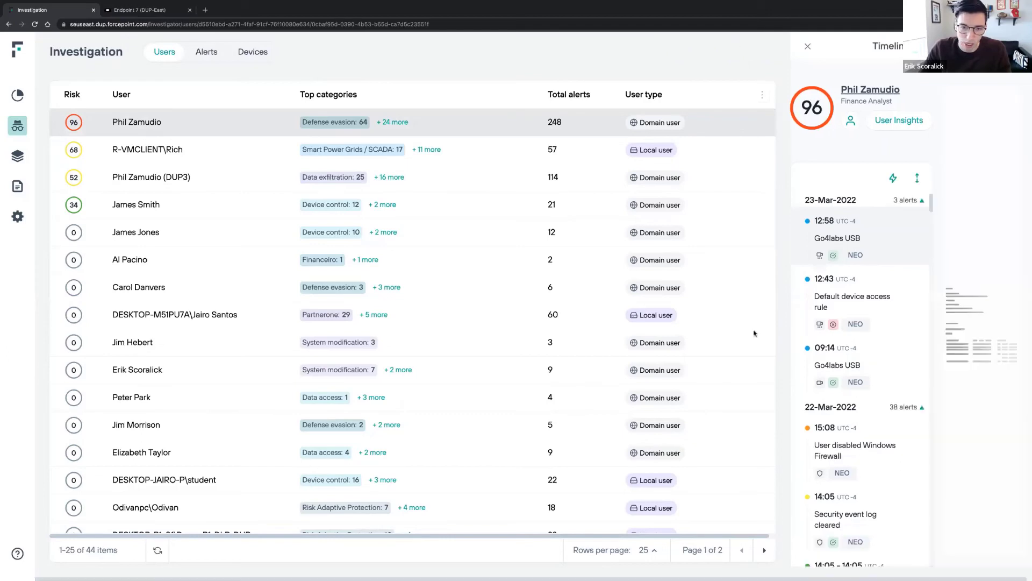
click(836, 238)
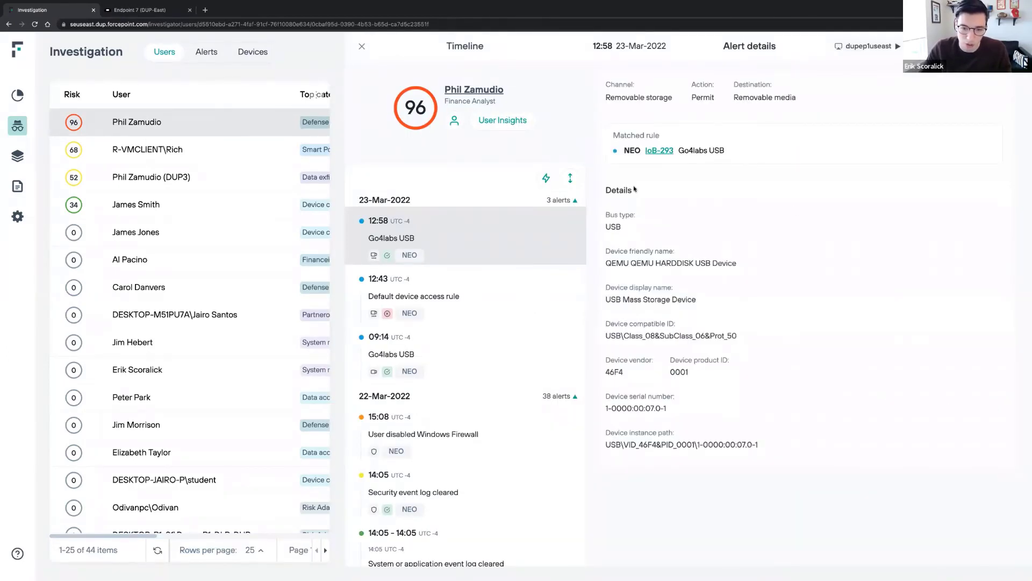
mouse_move(670, 284)
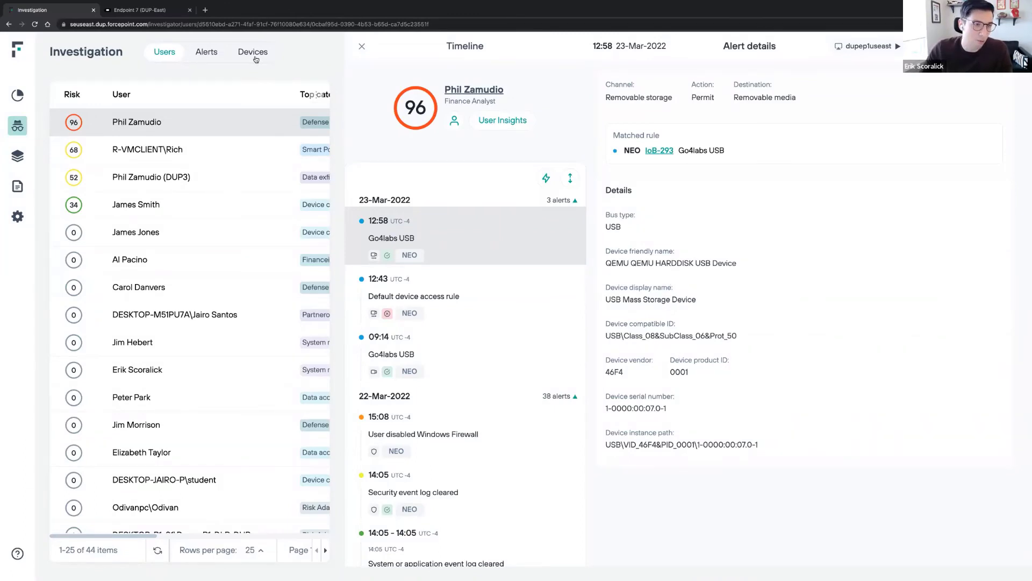
click(253, 52)
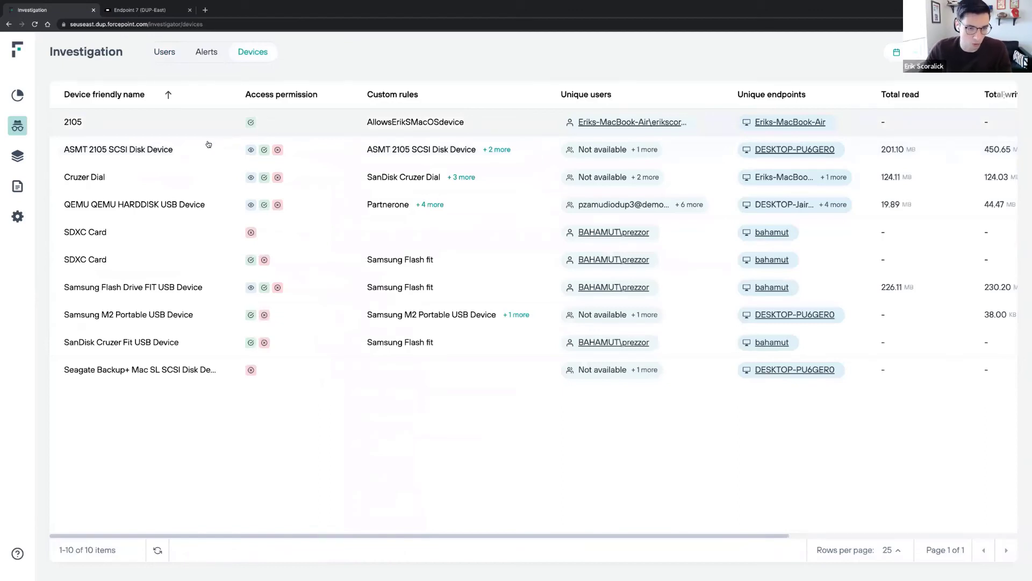
Open the ASMT 2105 SCSI Disk Device and scroll through its 13 transferred files
click(117, 149)
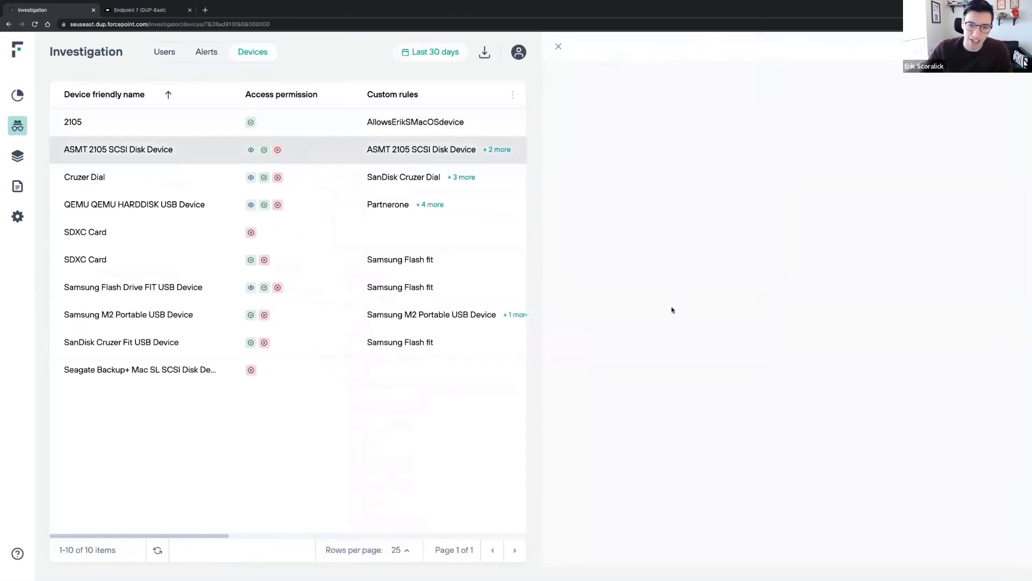
click(118, 149)
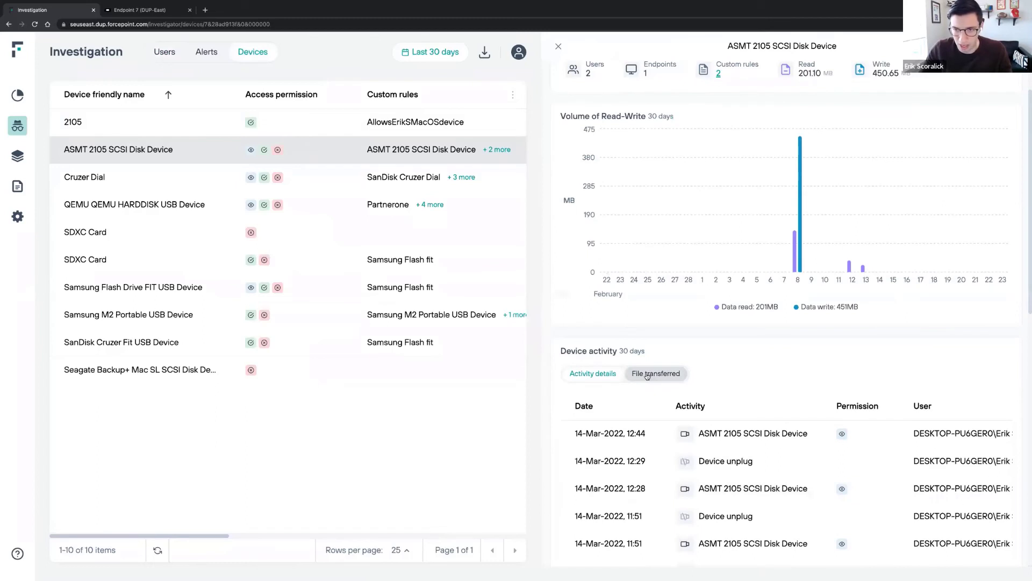
click(654, 373)
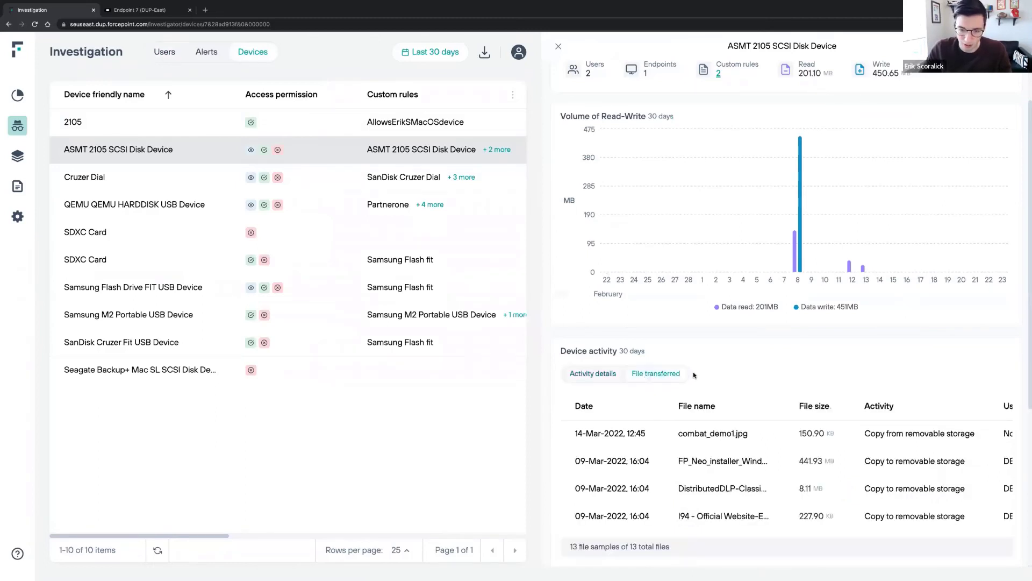
scroll(down, 3)
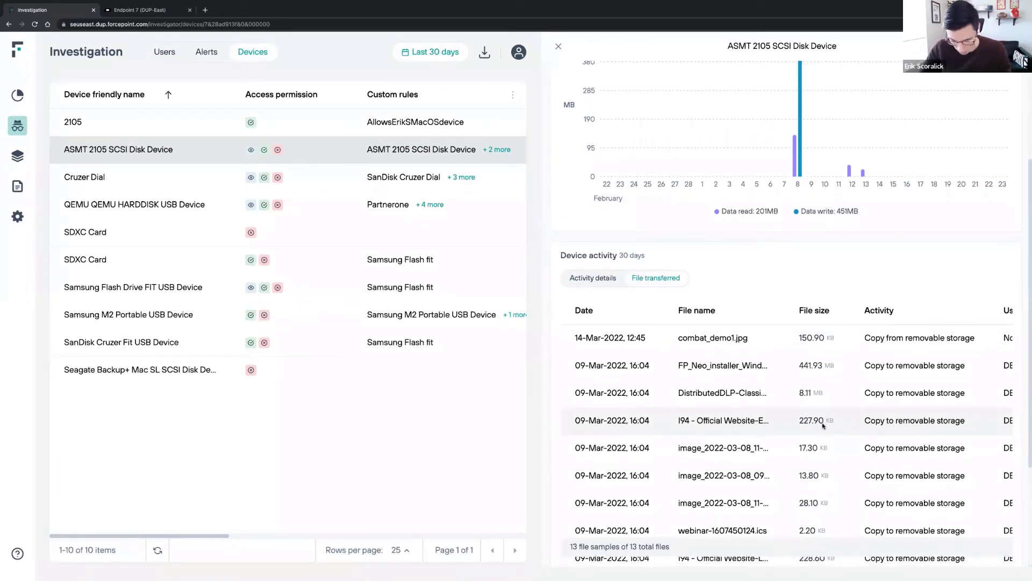
scroll(down, 3)
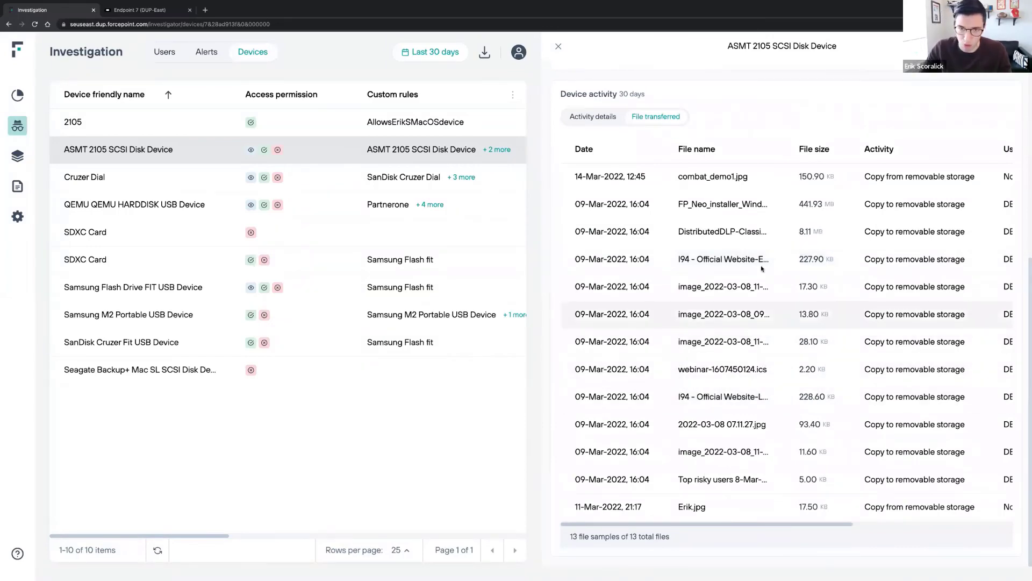
scroll(up, 3)
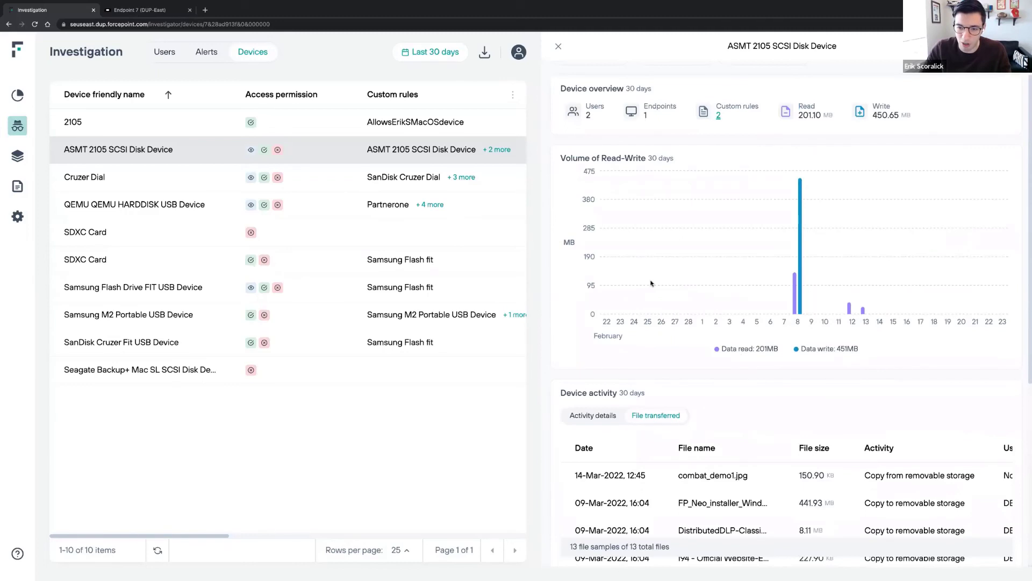
mouse_move(797, 284)
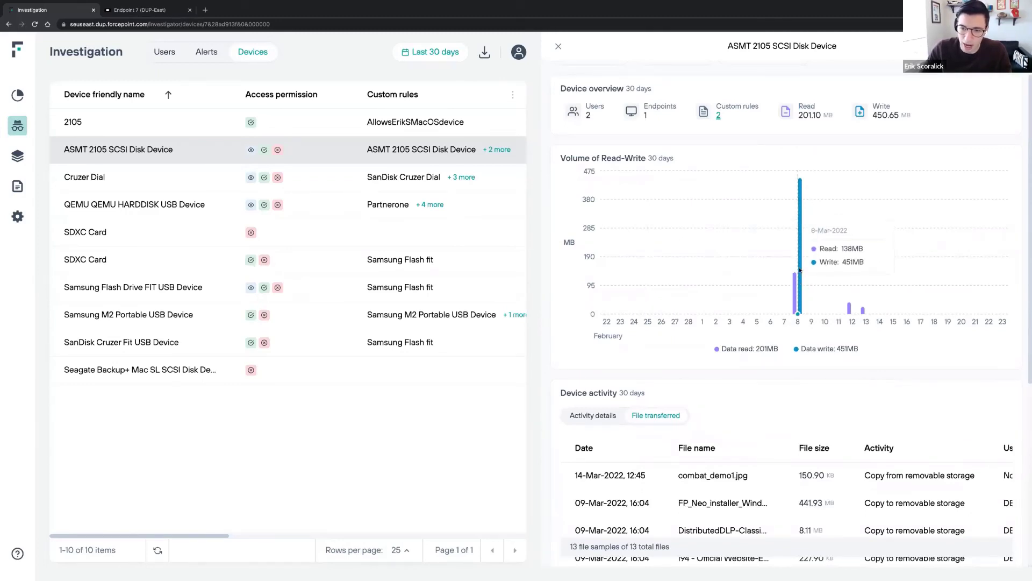
mouse_move(800, 267)
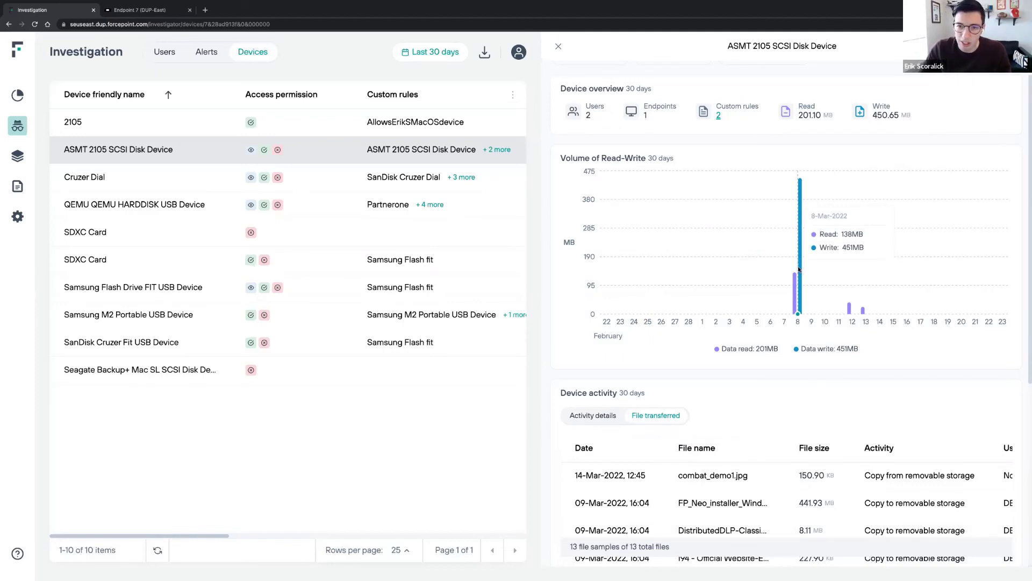
mouse_move(332, 226)
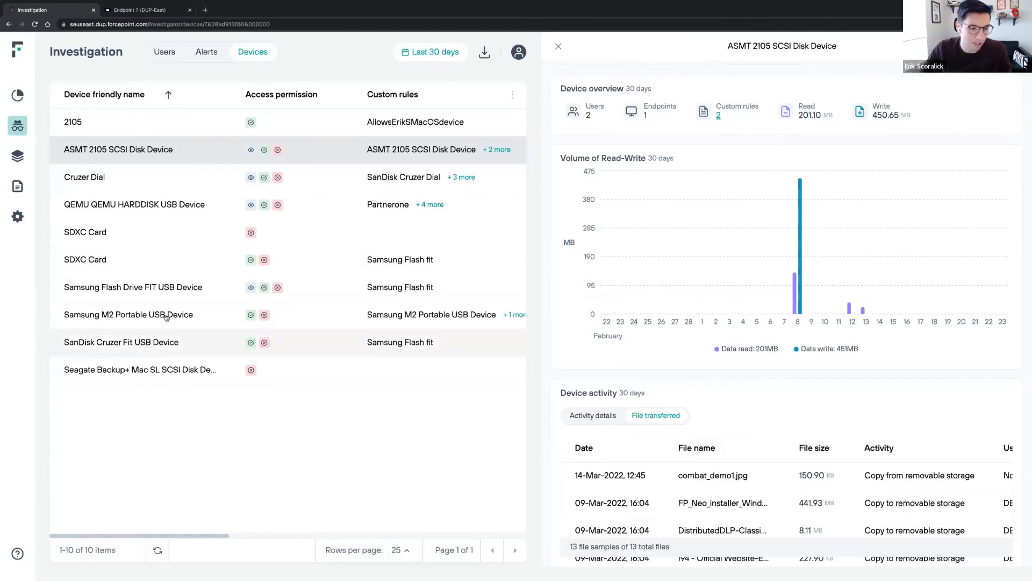
Open the Samsung M2 Portable USB Device to view its plug and unplug activity
click(128, 314)
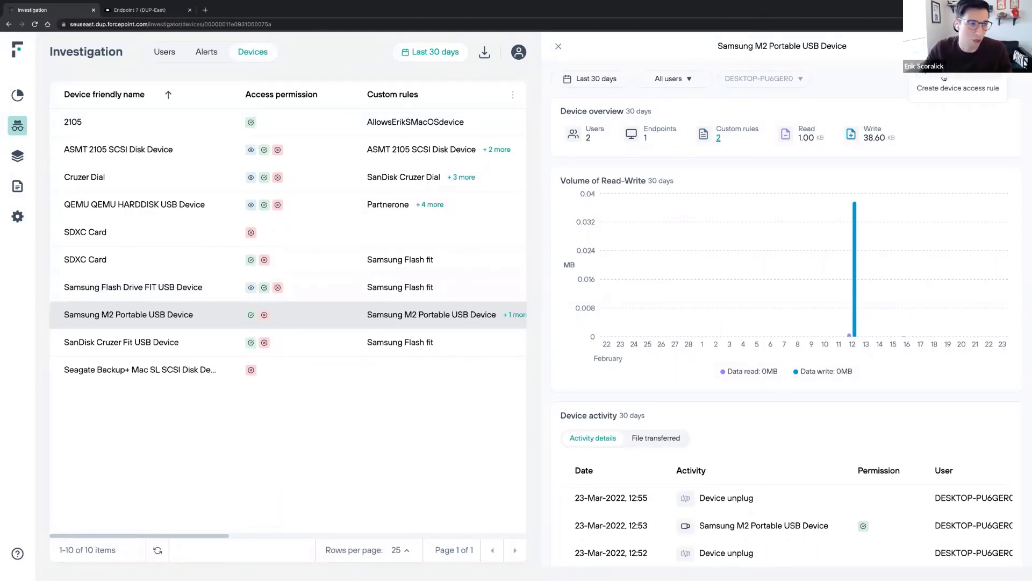
mouse_move(17, 96)
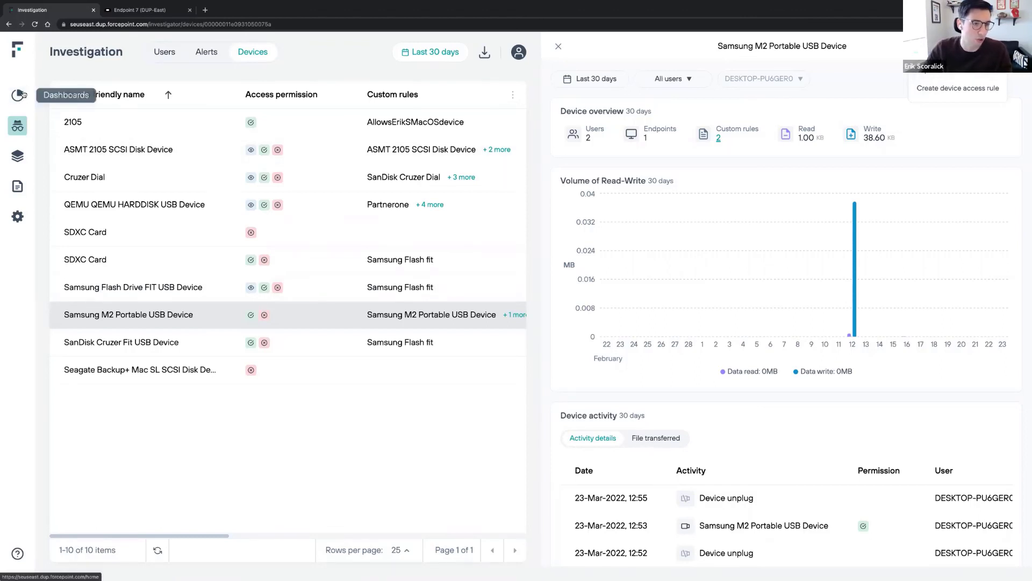
mouse_move(31, 108)
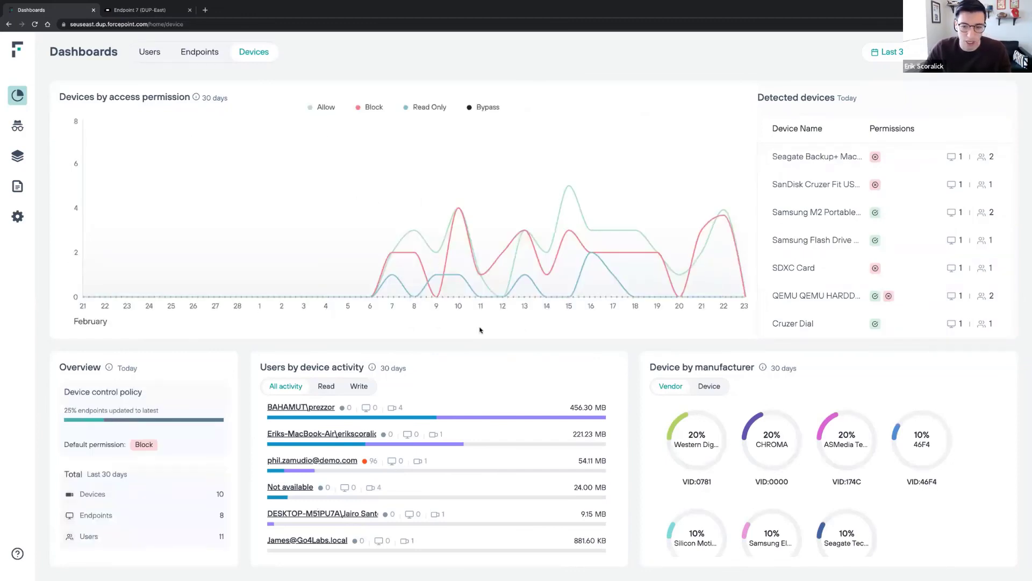
mouse_move(679, 296)
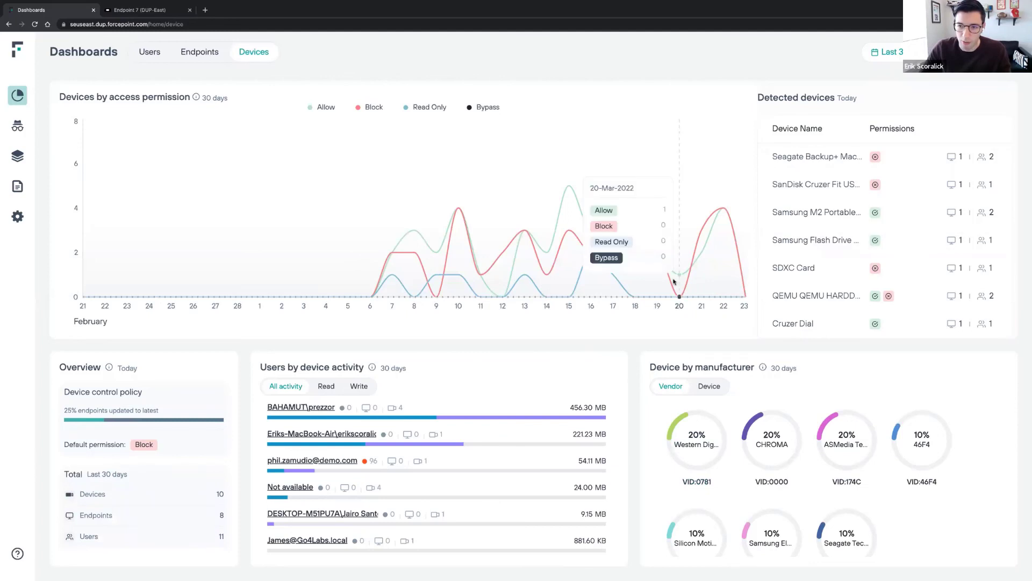
mouse_move(817, 156)
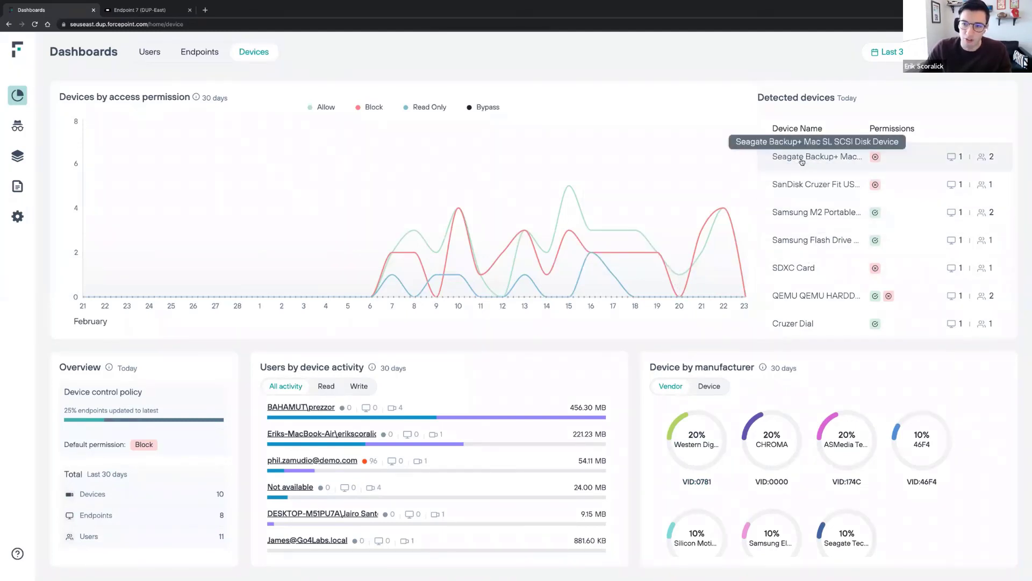
From the devices dashboard, investigate the Seagate Backup+ Mac SL SCSI Disk Device
click(816, 156)
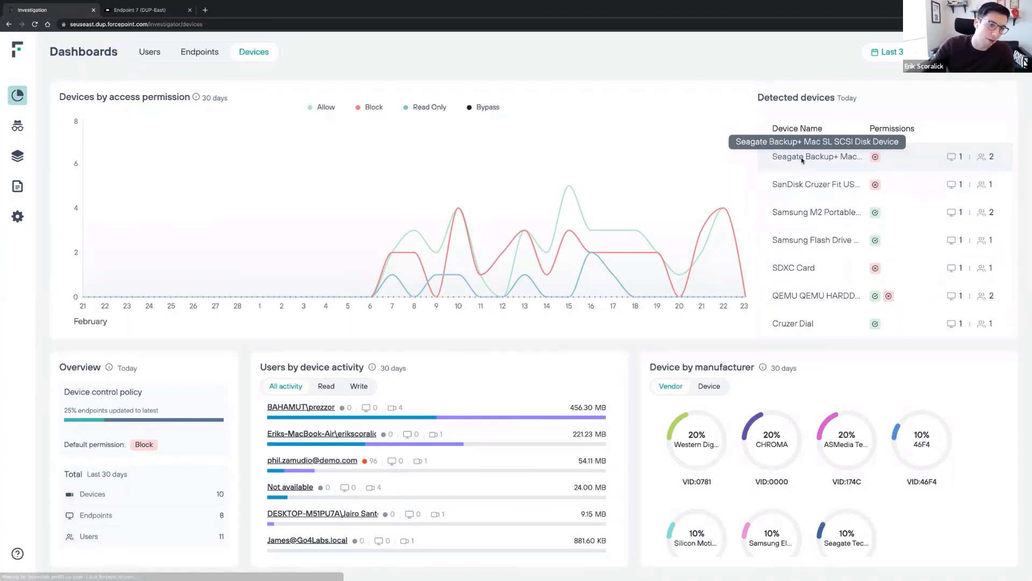
click(816, 156)
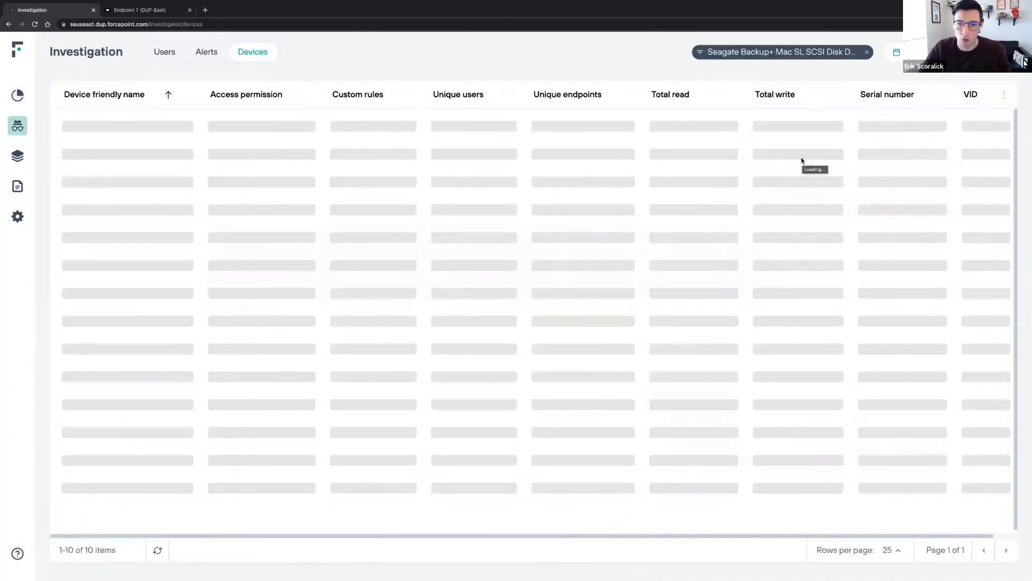